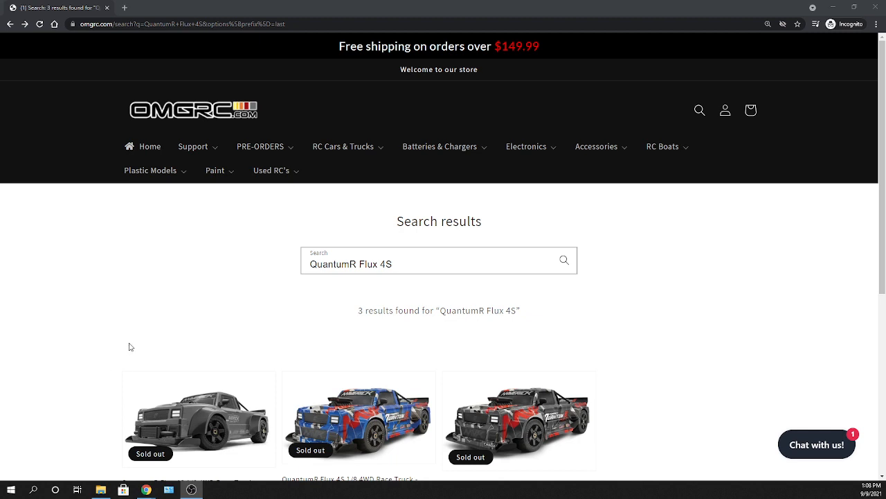
Step: Open the grey QuantumR Flux 4S 1/8 4WD Race Truck page and browse its photo gallery
scroll(down, 3)
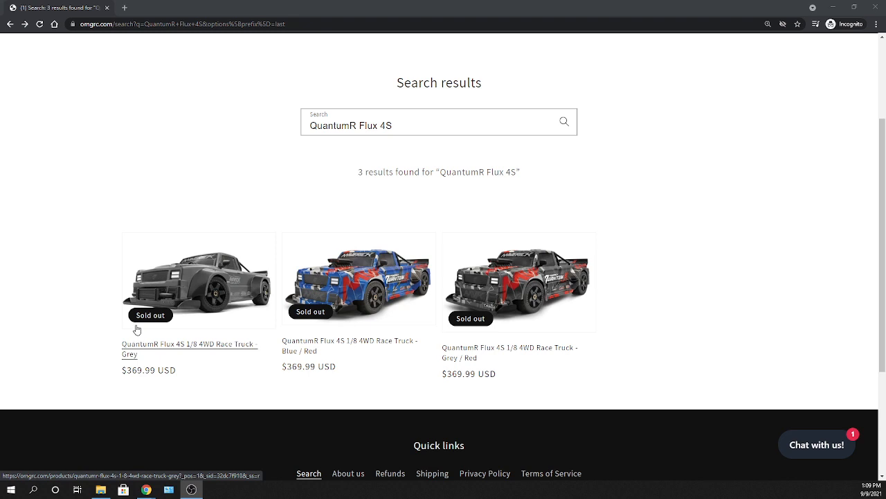
mouse_move(153, 275)
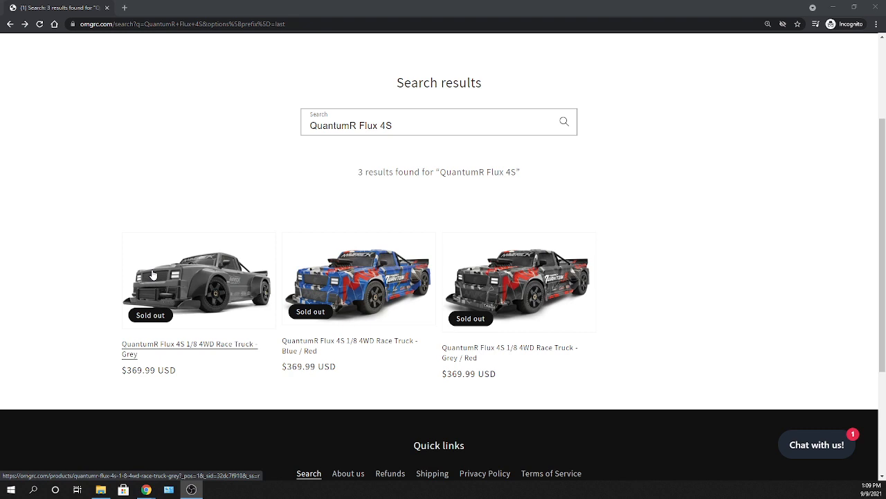
mouse_move(126, 283)
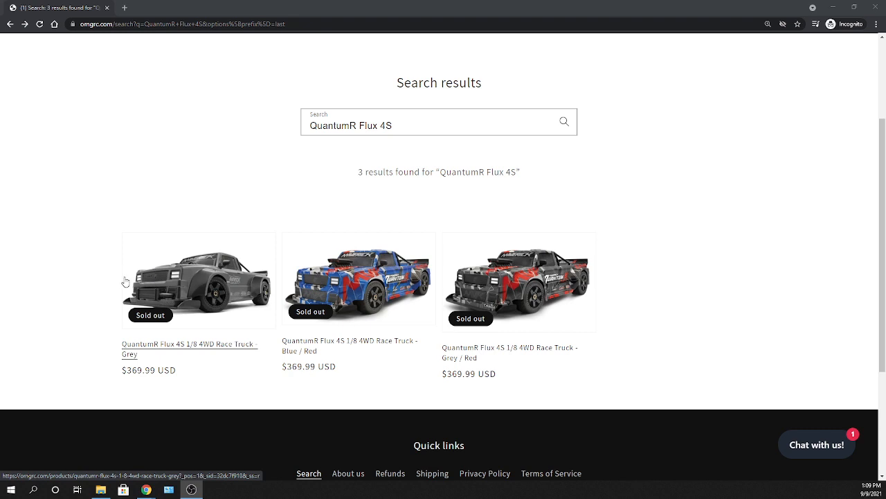
mouse_move(165, 294)
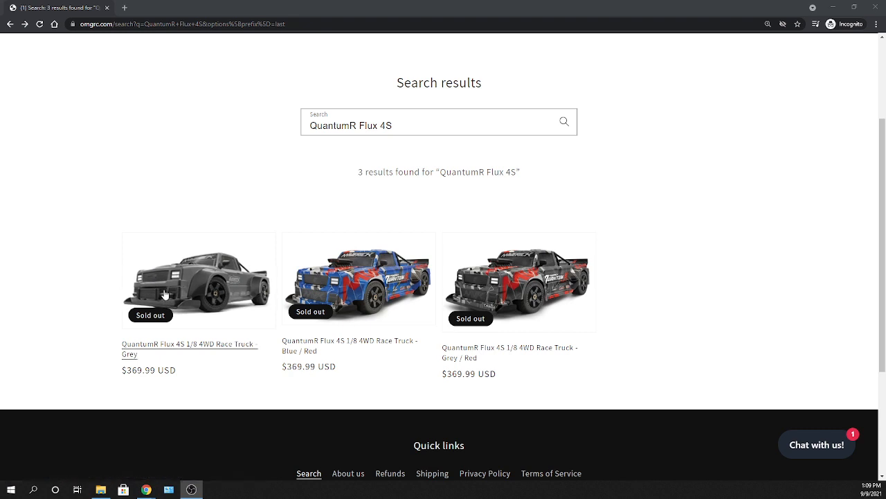
mouse_move(198, 370)
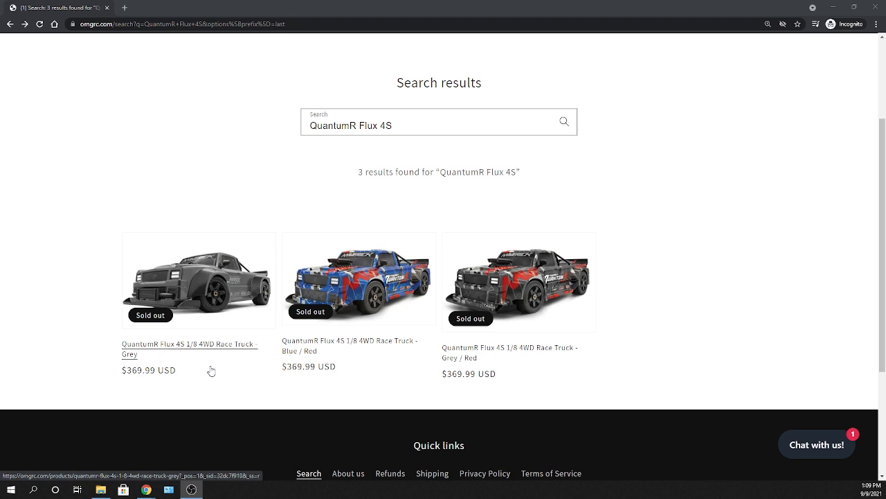
mouse_move(228, 285)
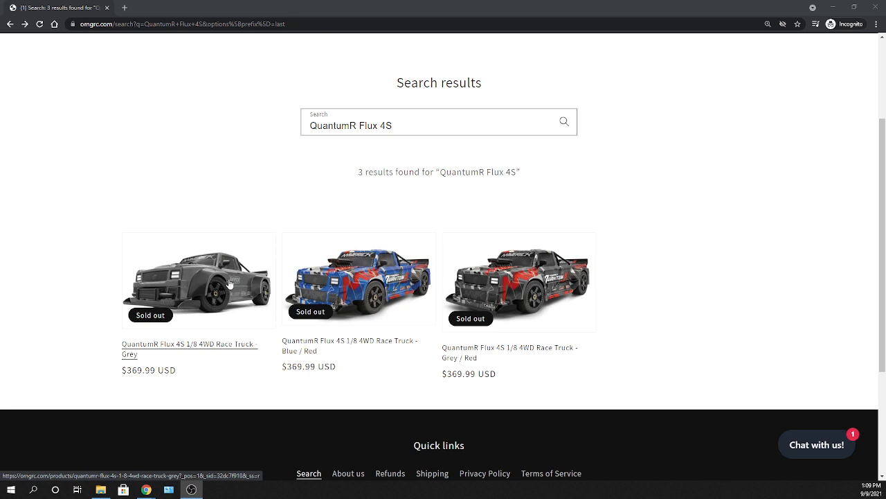
click(199, 279)
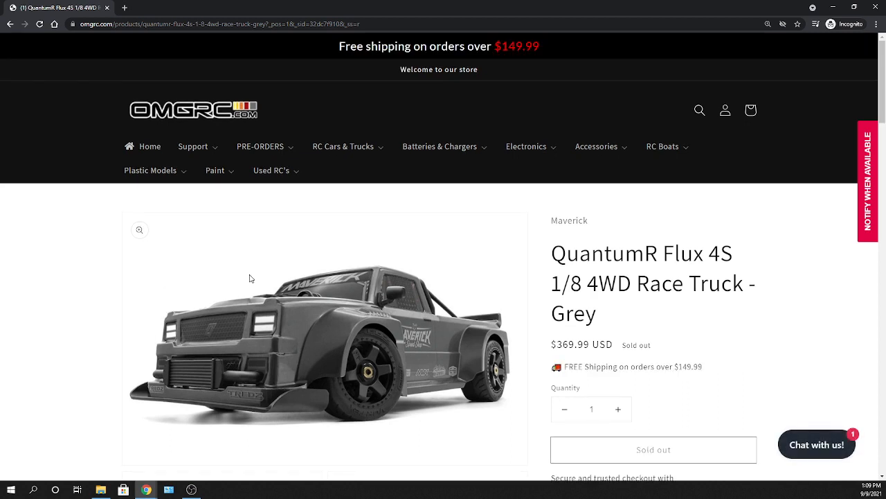
mouse_move(225, 367)
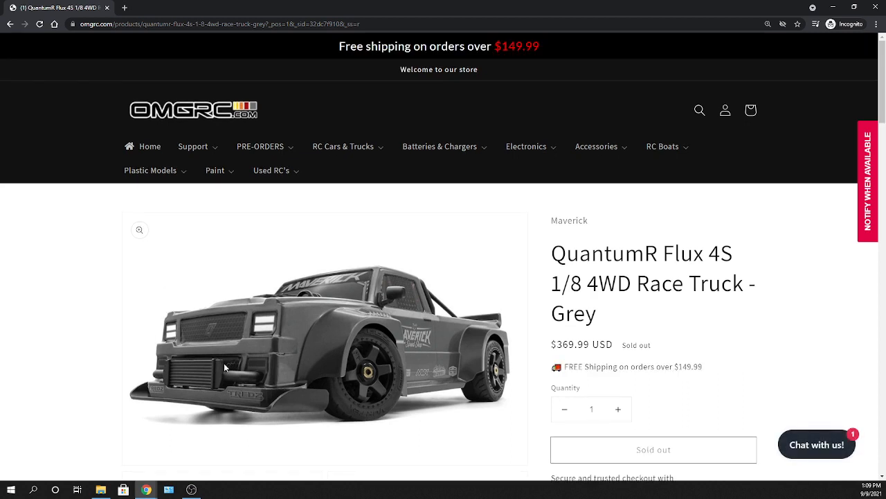
mouse_move(309, 303)
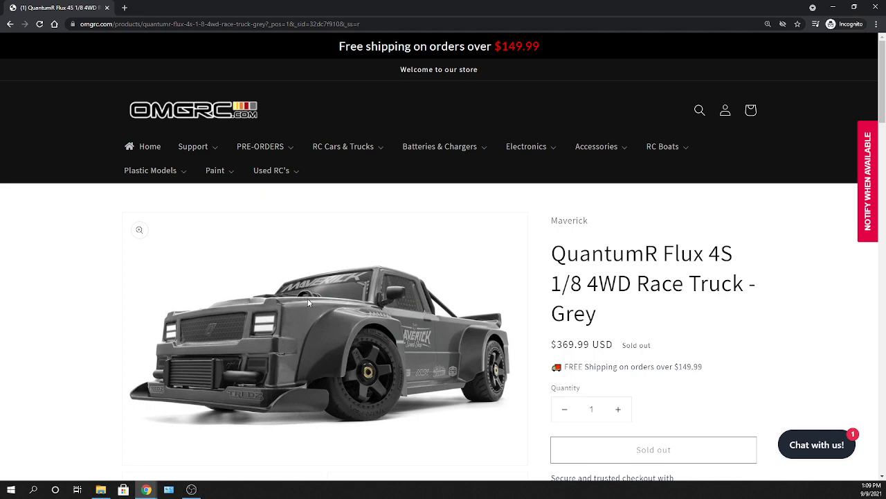
scroll(down, 3)
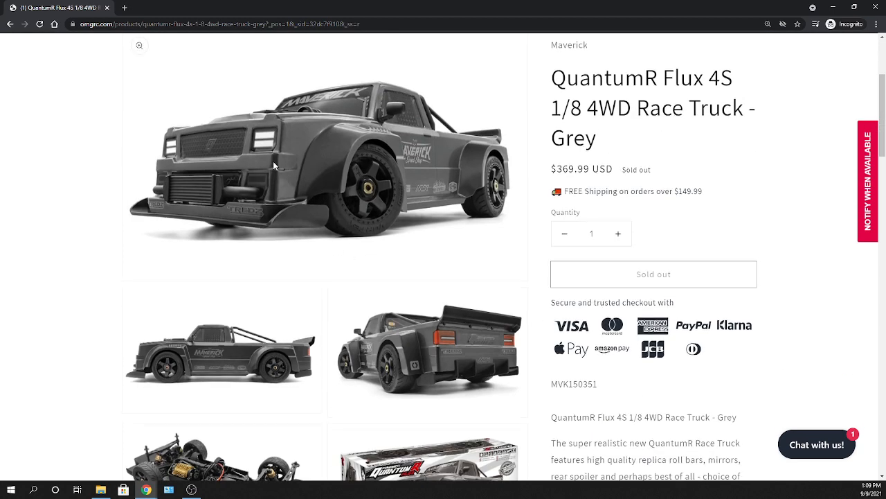
scroll(down, 3)
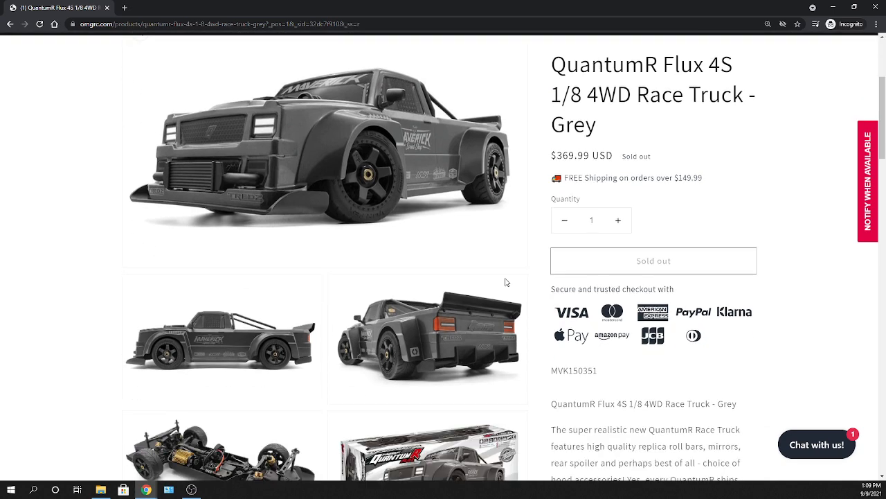
scroll(down, 3)
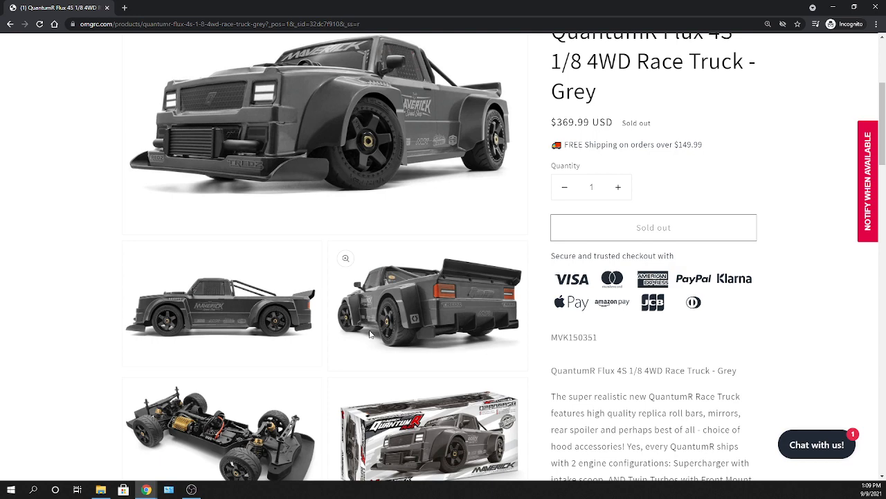
scroll(down, 3)
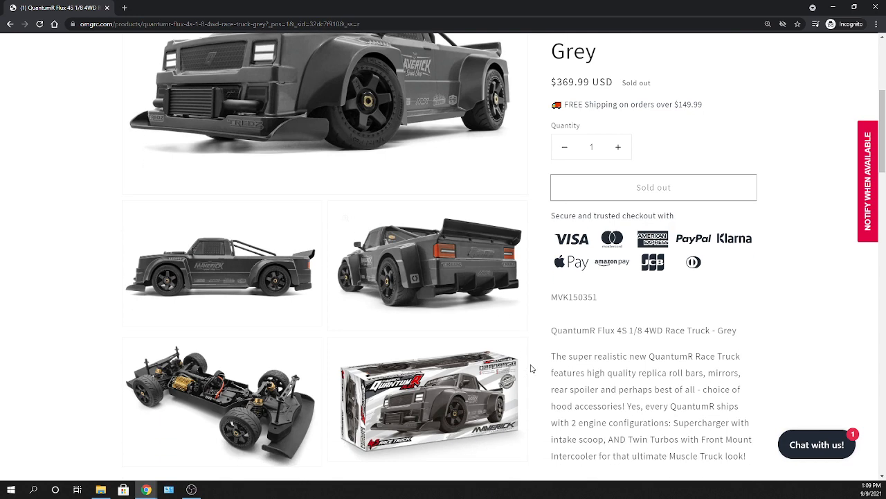
scroll(down, 3)
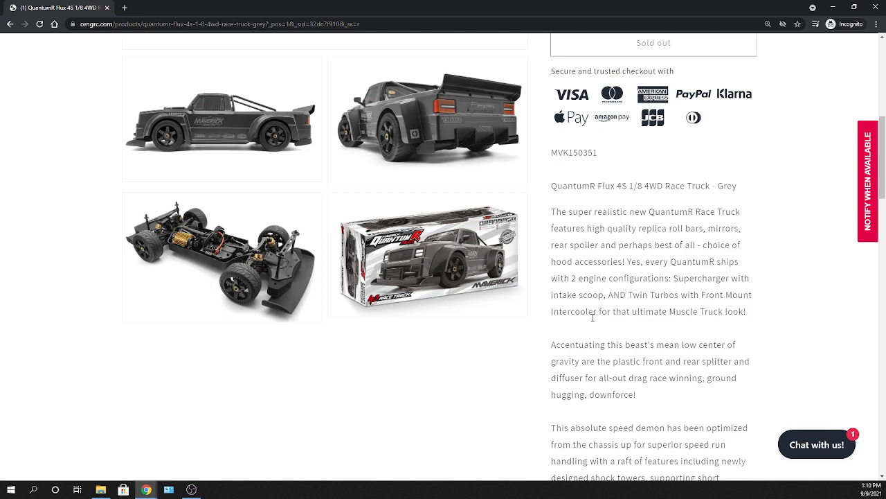
mouse_move(601, 321)
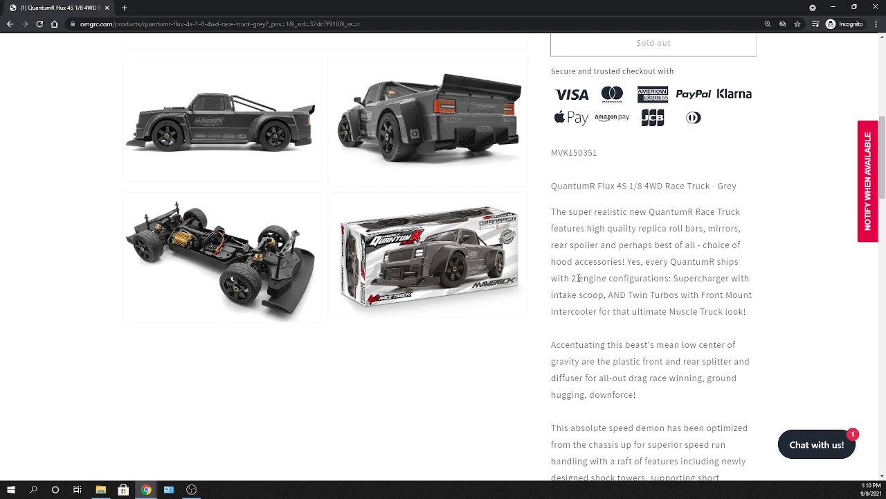
mouse_move(737, 290)
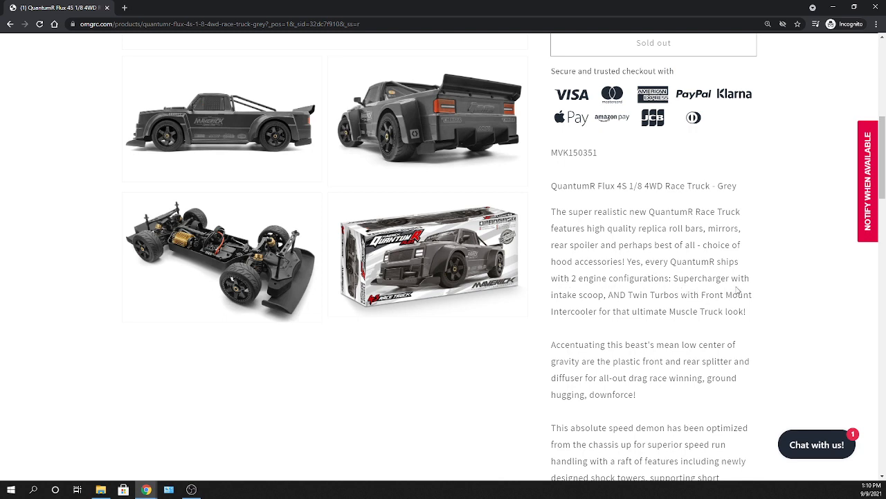
mouse_move(255, 130)
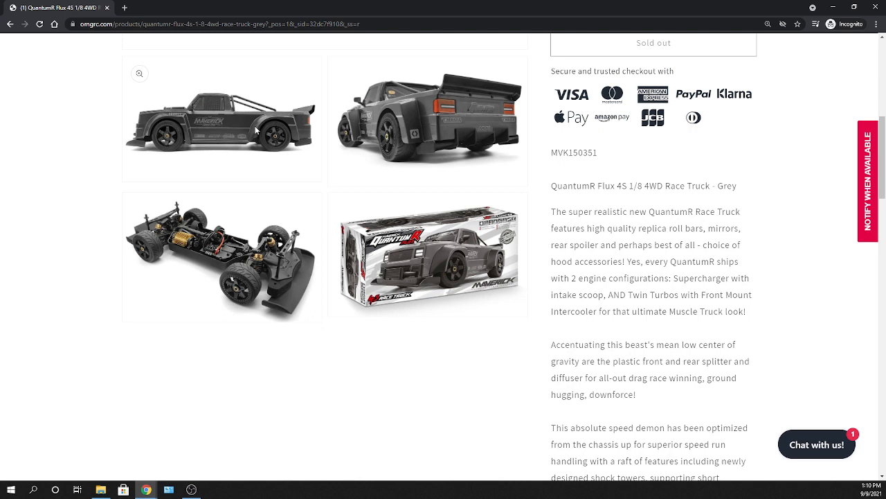
mouse_move(269, 171)
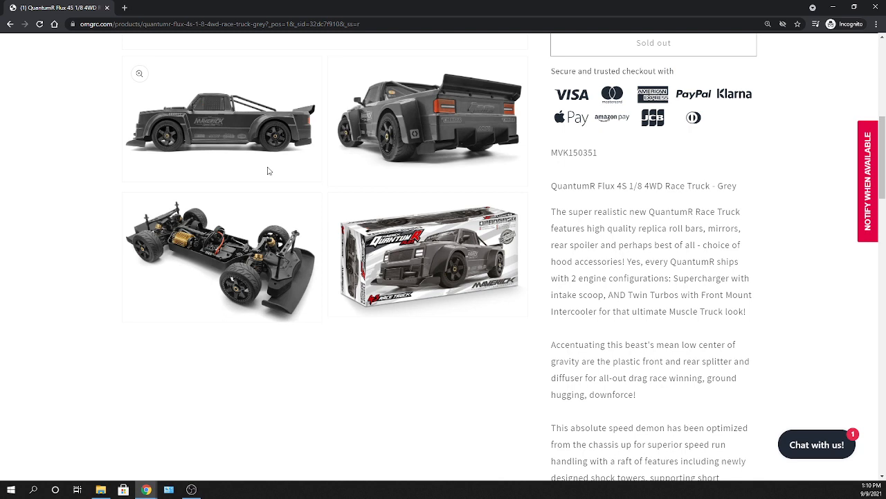
mouse_move(441, 206)
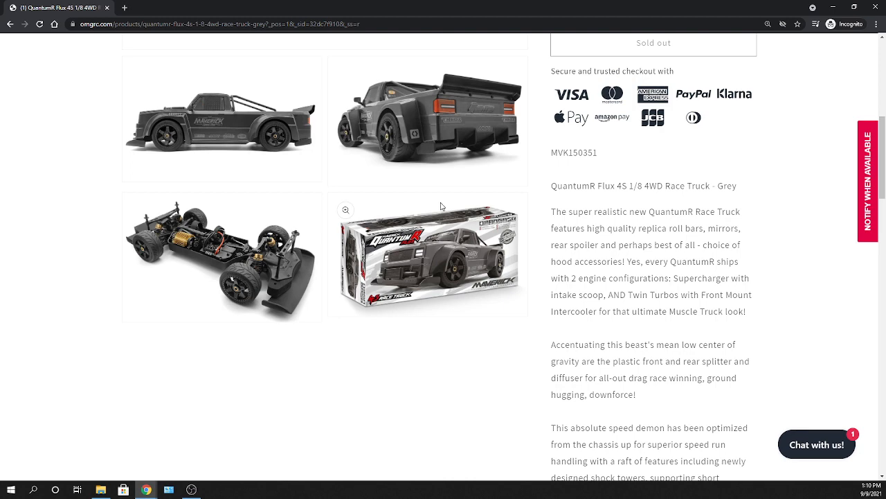
scroll(down, 3)
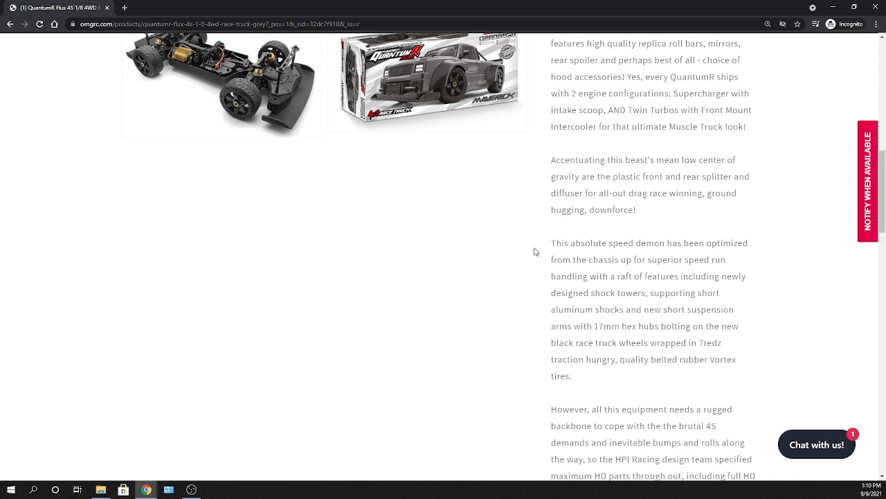
scroll(up, 3)
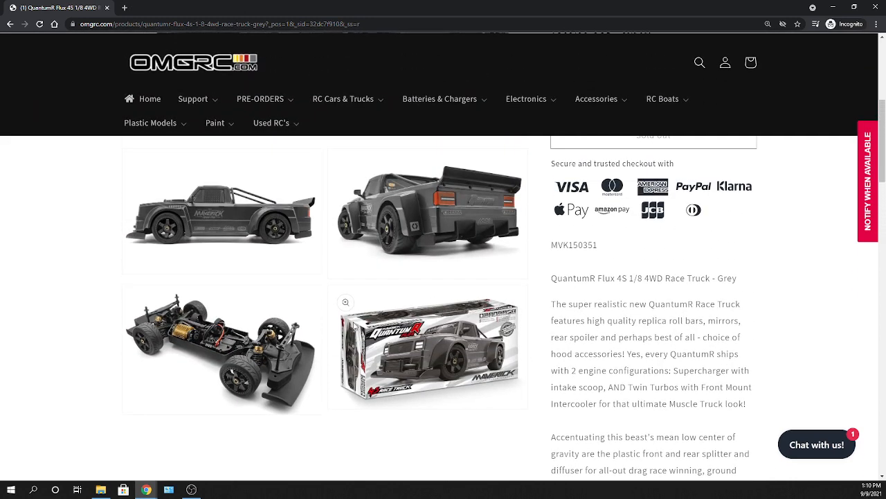
mouse_move(235, 335)
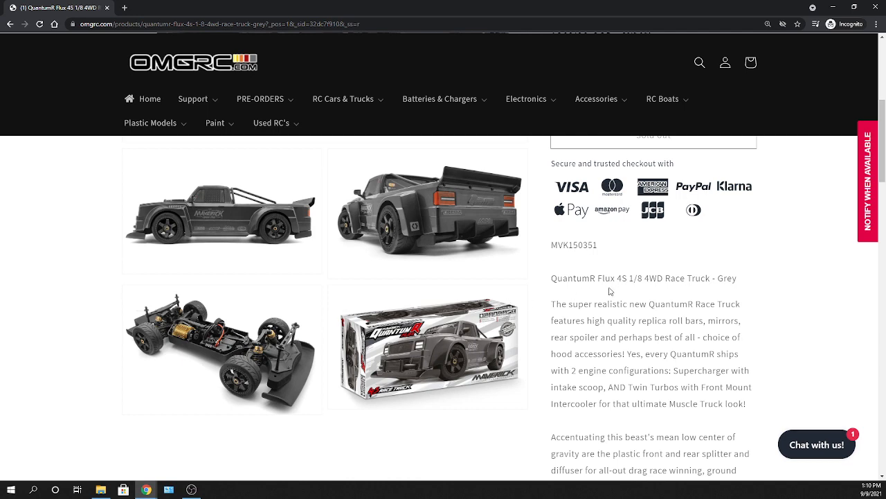
scroll(down, 3)
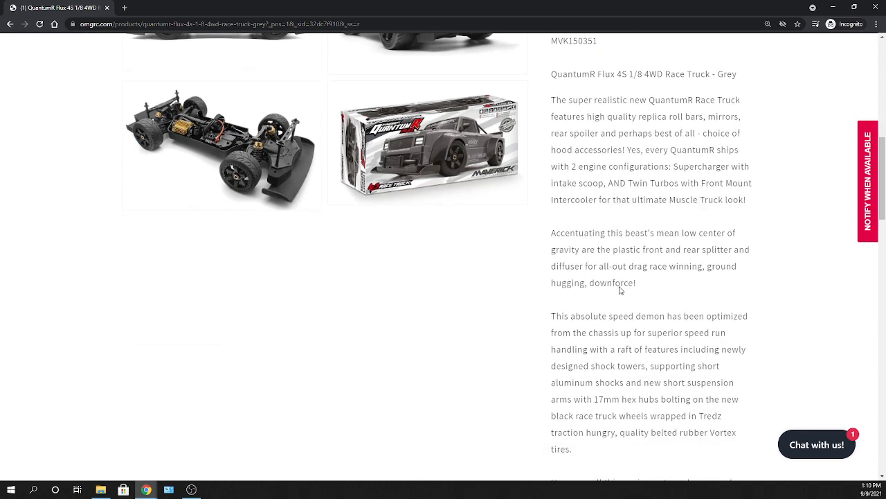
scroll(down, 3)
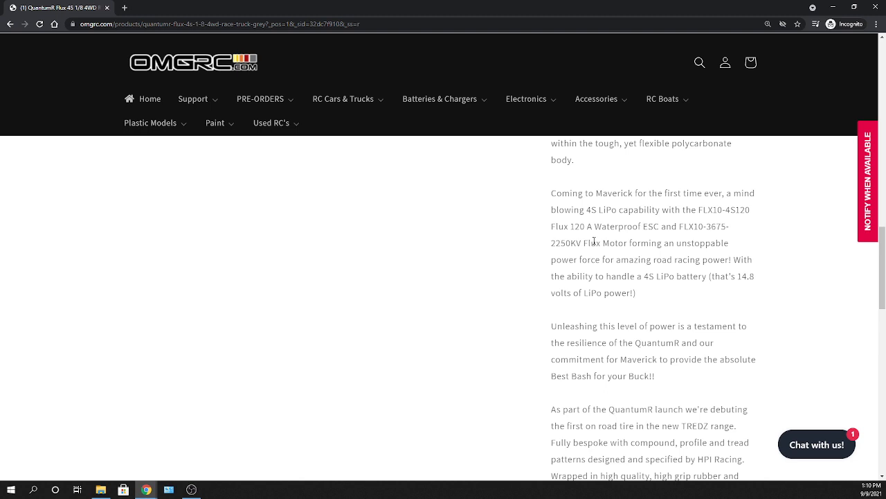
mouse_move(605, 270)
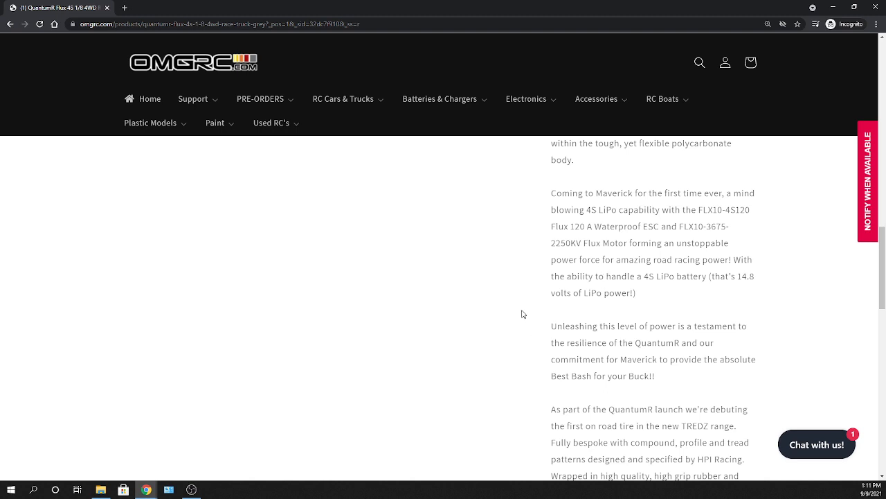
mouse_move(612, 320)
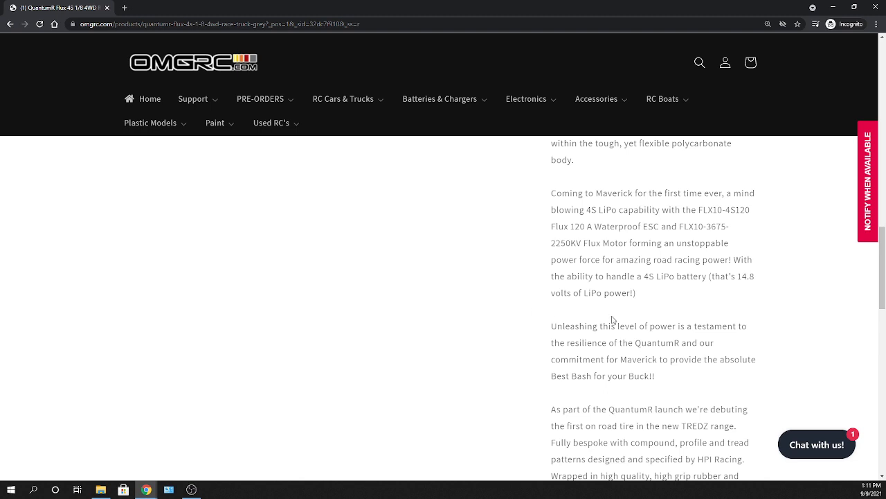
mouse_move(642, 311)
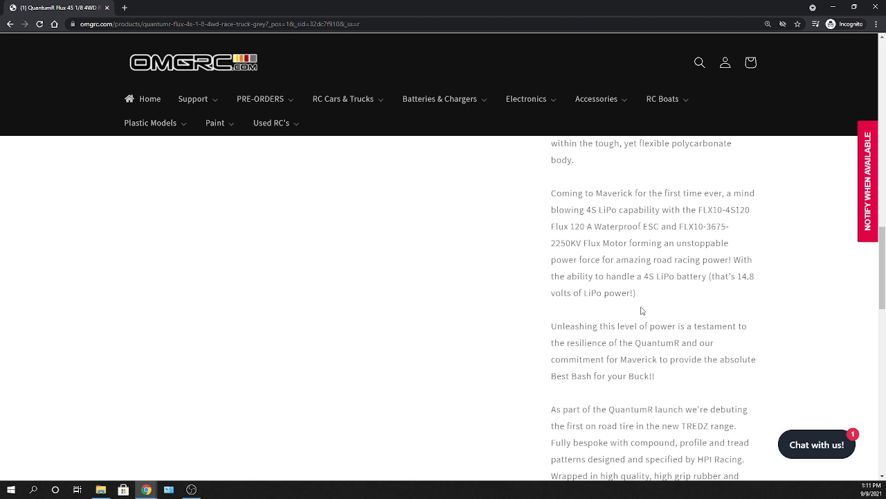
Step: Scroll past the grey truck's description paragraphs to the QUANTUM R FEATURES list
scroll(down, 3)
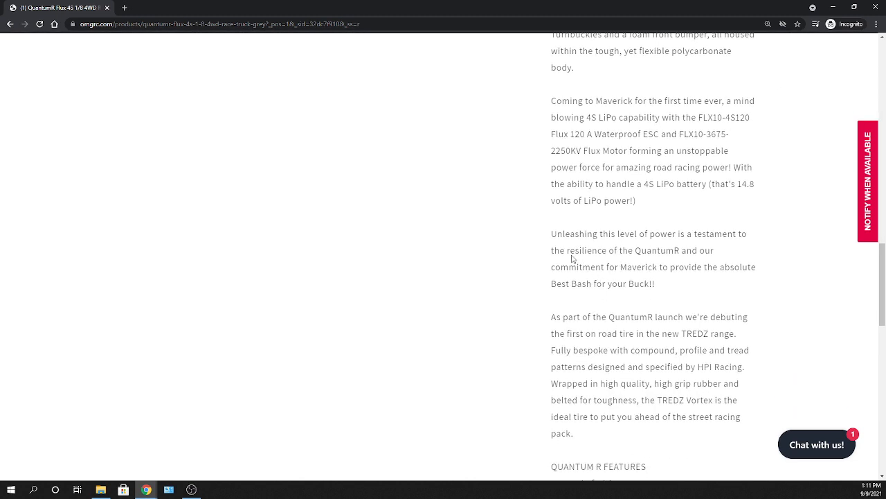
mouse_move(532, 232)
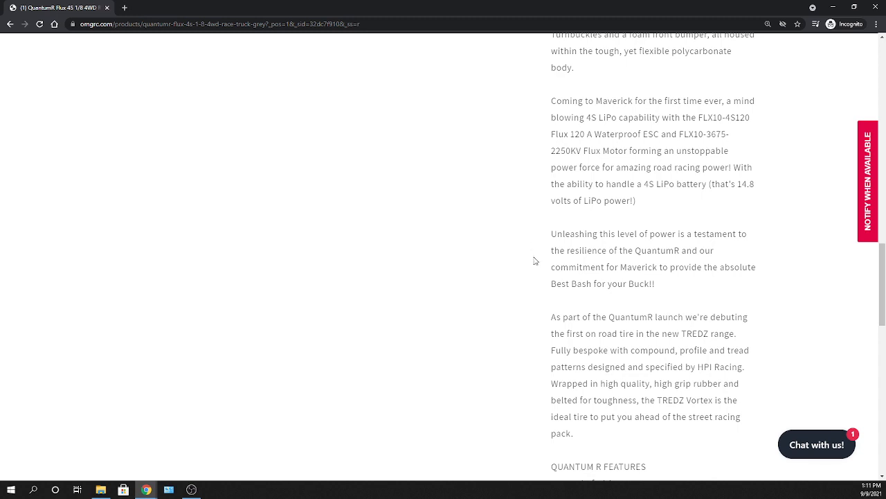
mouse_move(602, 297)
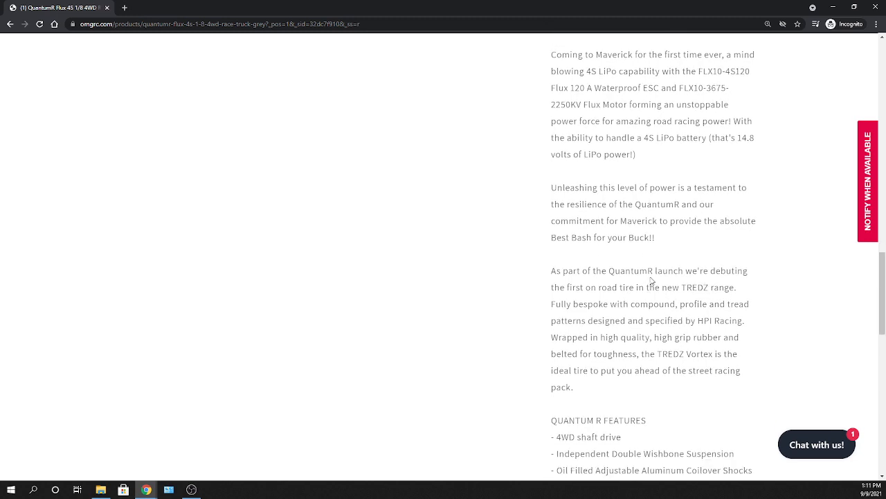
scroll(down, 3)
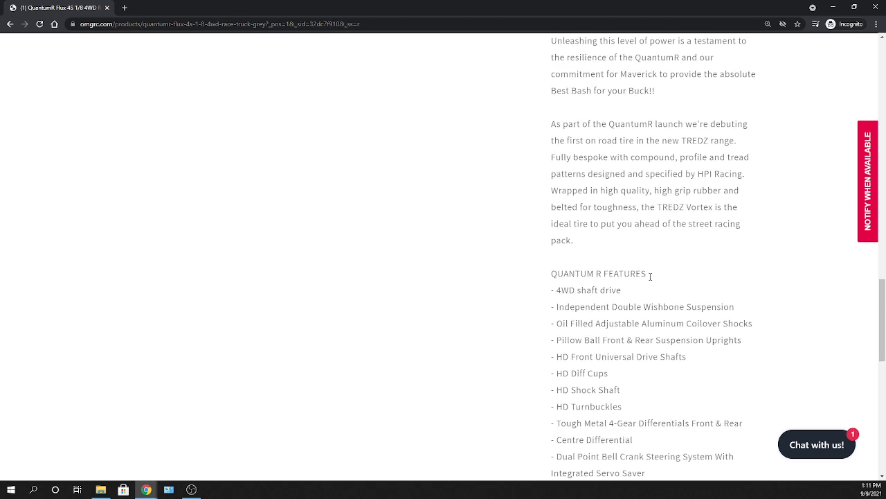
scroll(down, 3)
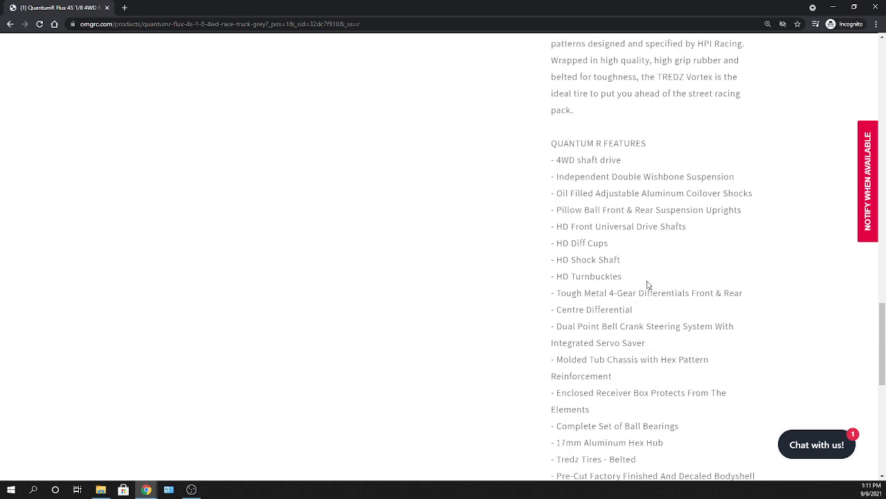
scroll(down, 3)
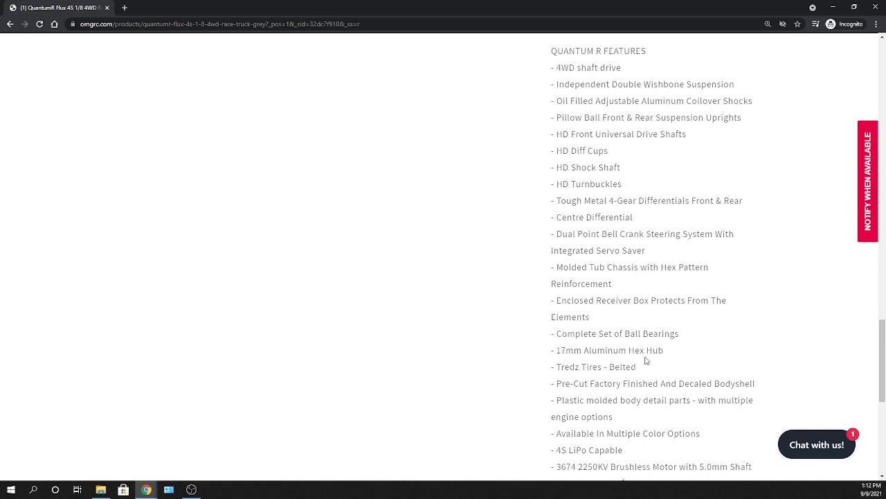
scroll(up, 3)
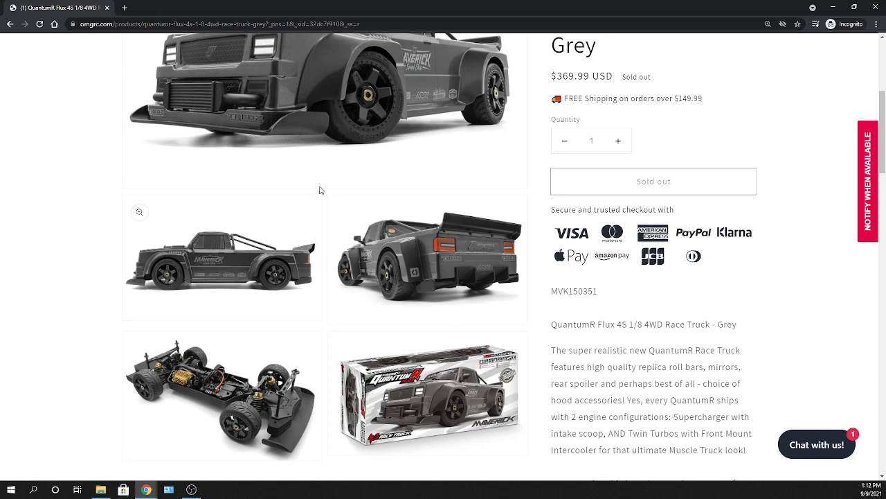
mouse_move(243, 417)
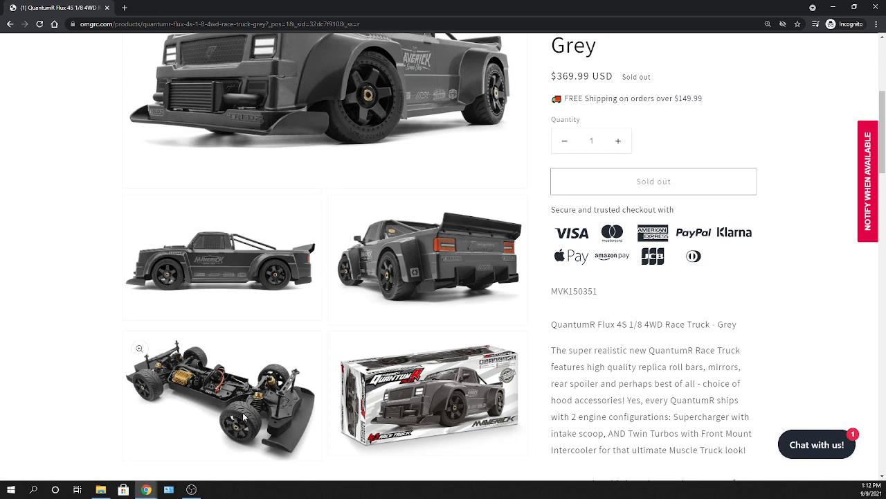
mouse_move(388, 277)
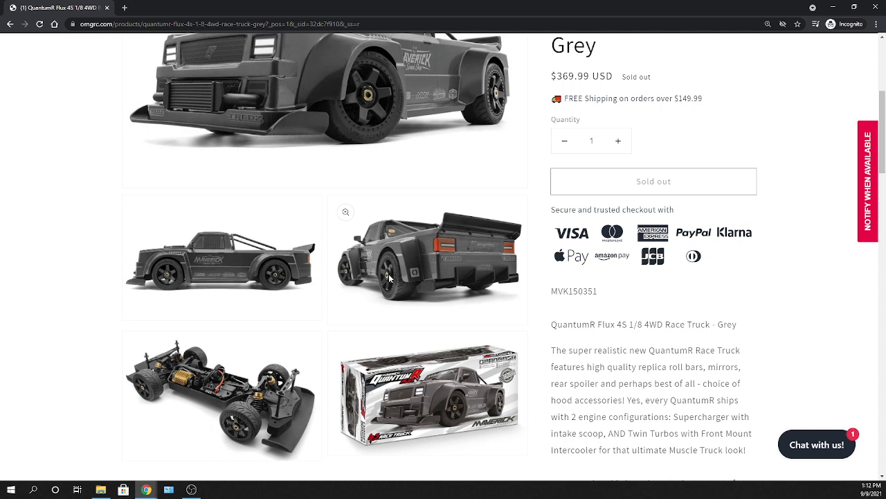
mouse_move(416, 288)
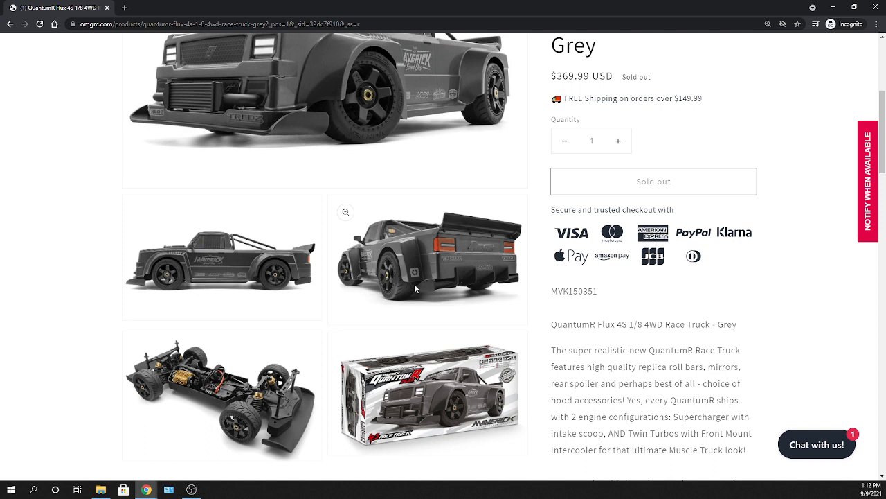
mouse_move(417, 290)
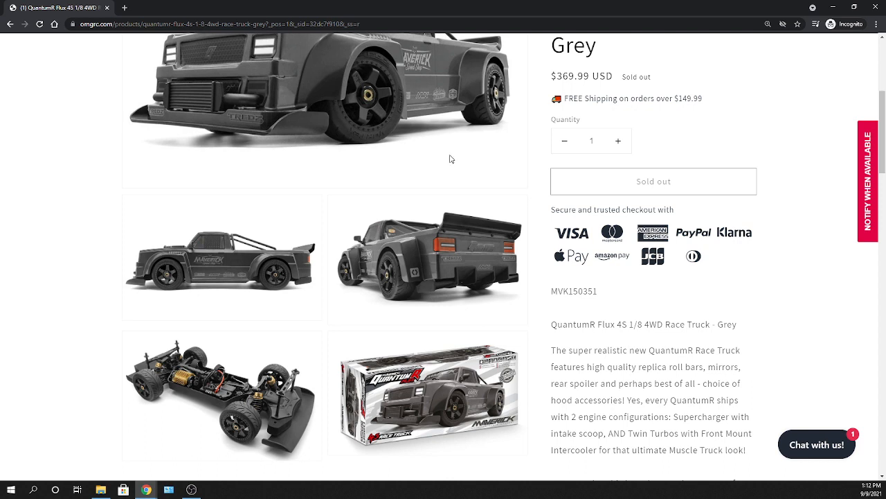
mouse_move(459, 109)
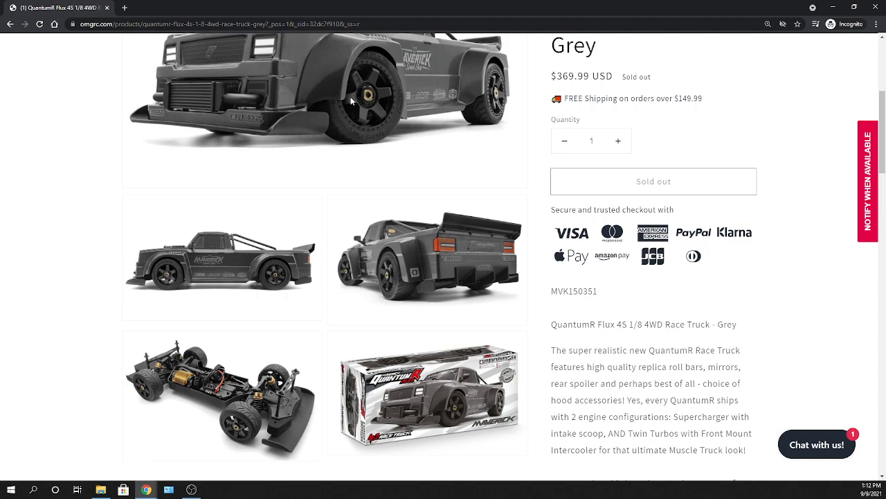
Step: Read through the grey truck's full feature list down to 'You may also like'
scroll(down, 3)
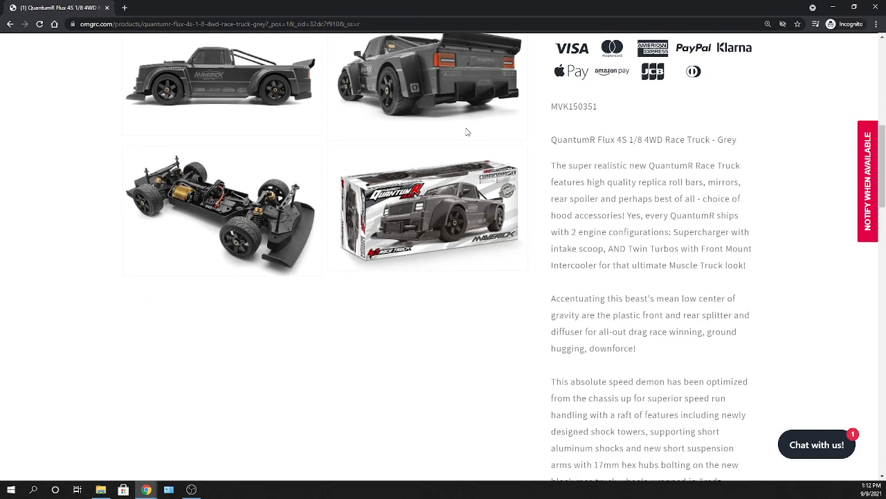
scroll(down, 3)
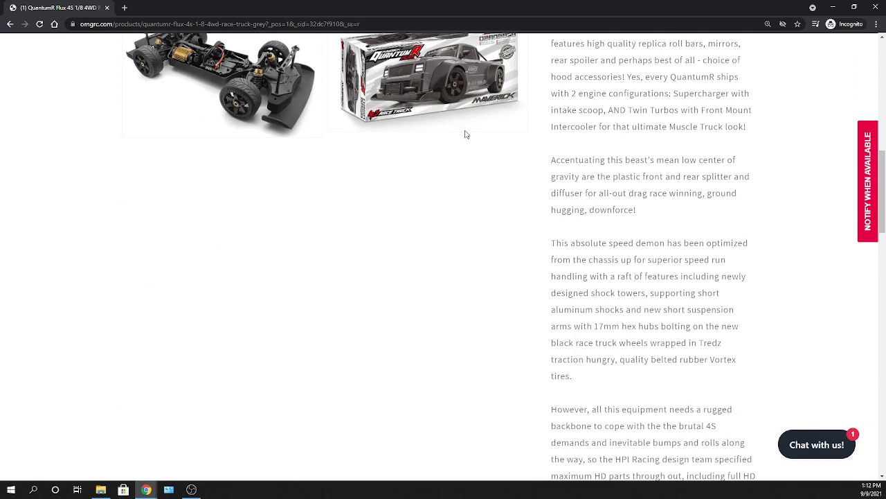
scroll(down, 3)
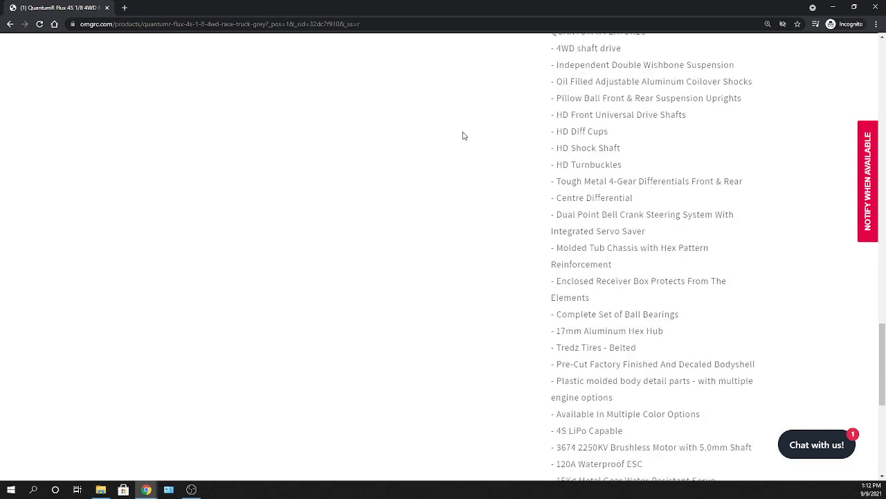
scroll(down, 3)
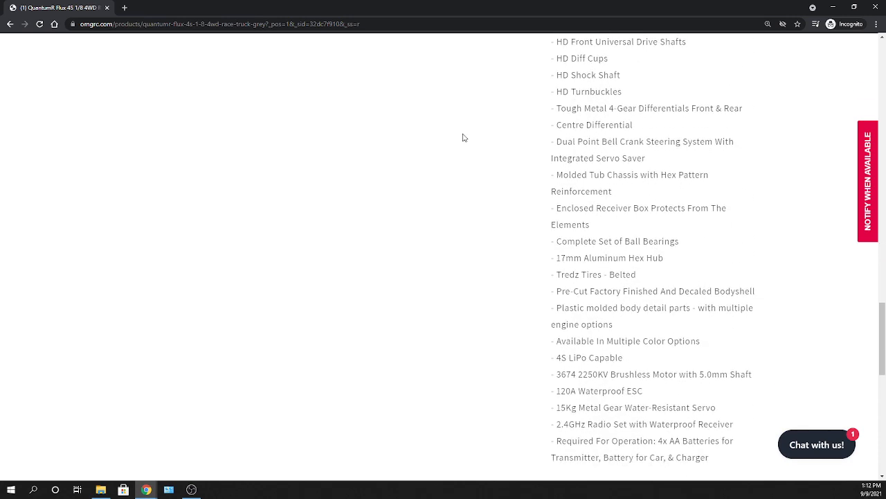
scroll(down, 3)
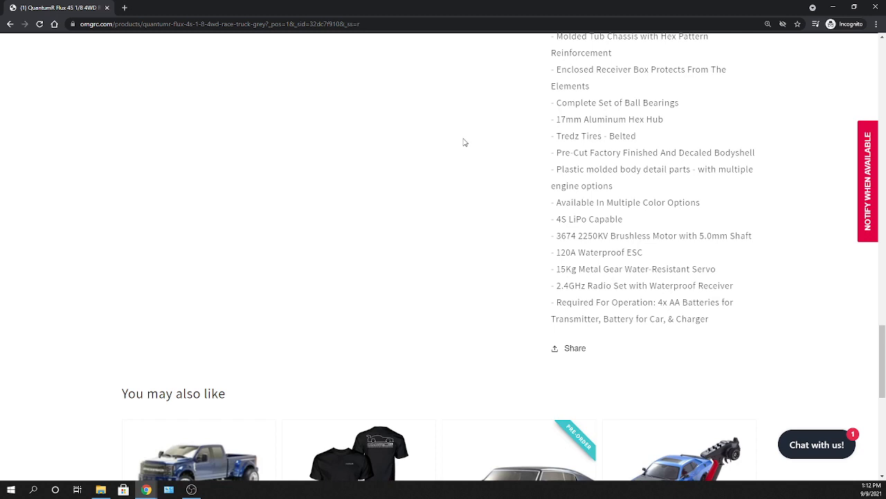
mouse_move(516, 226)
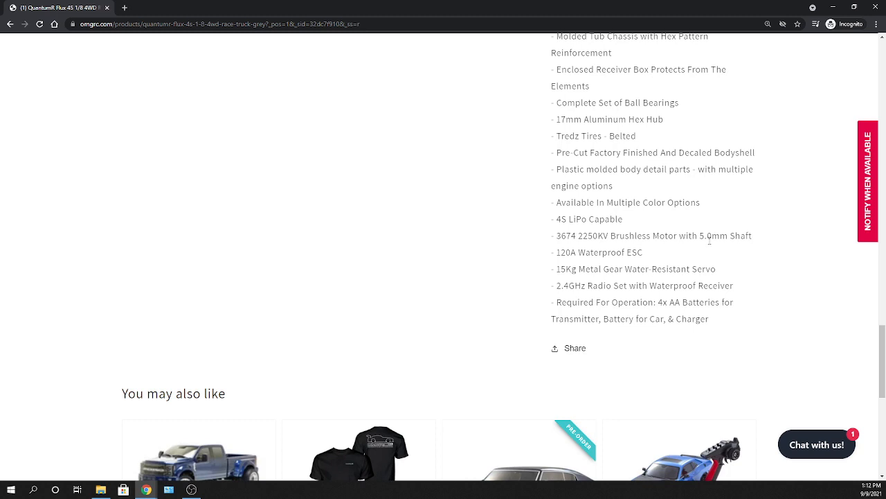
mouse_move(653, 257)
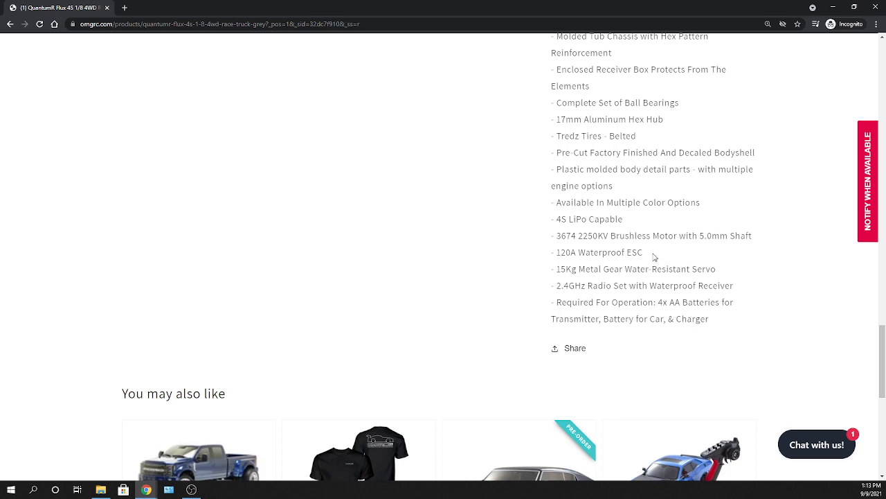
mouse_move(524, 277)
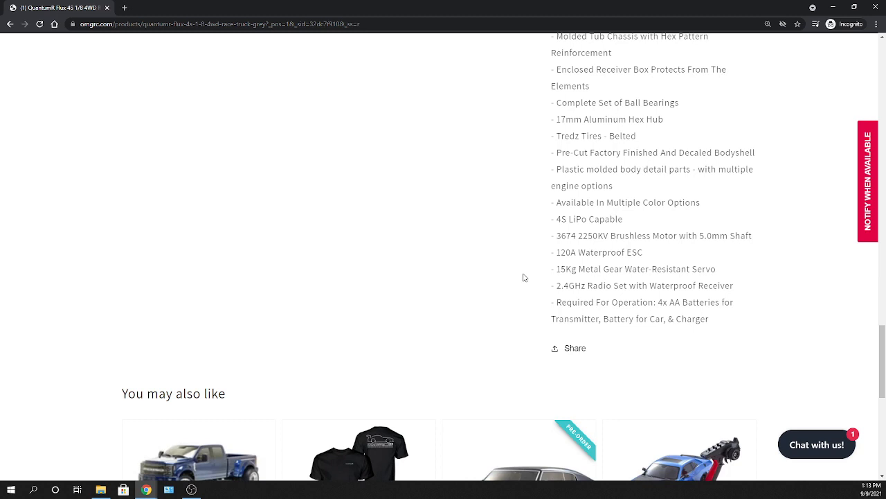
mouse_move(598, 235)
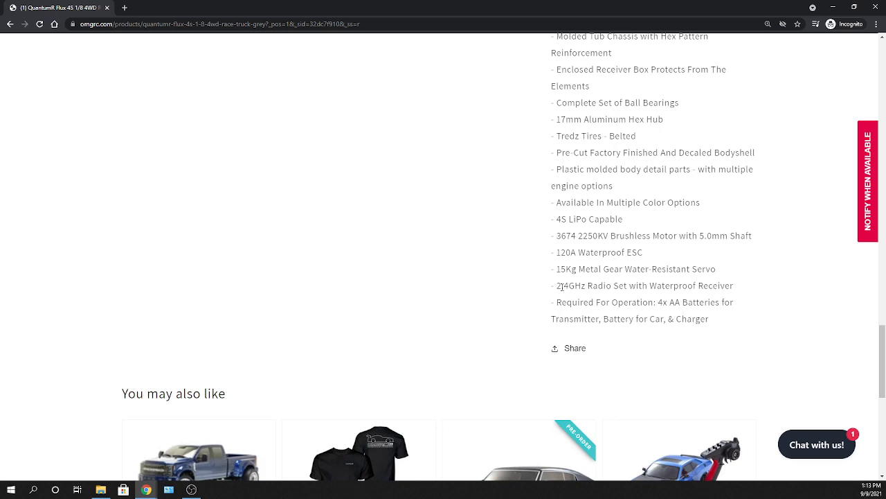
mouse_move(579, 331)
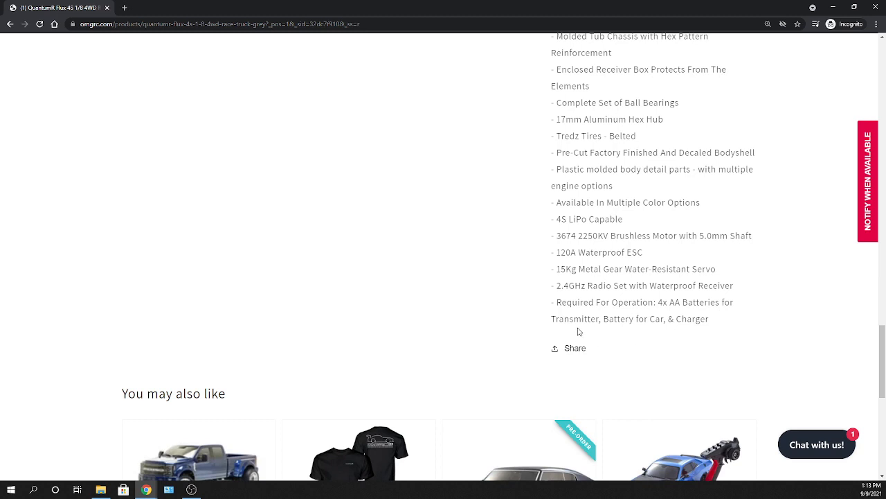
mouse_move(594, 330)
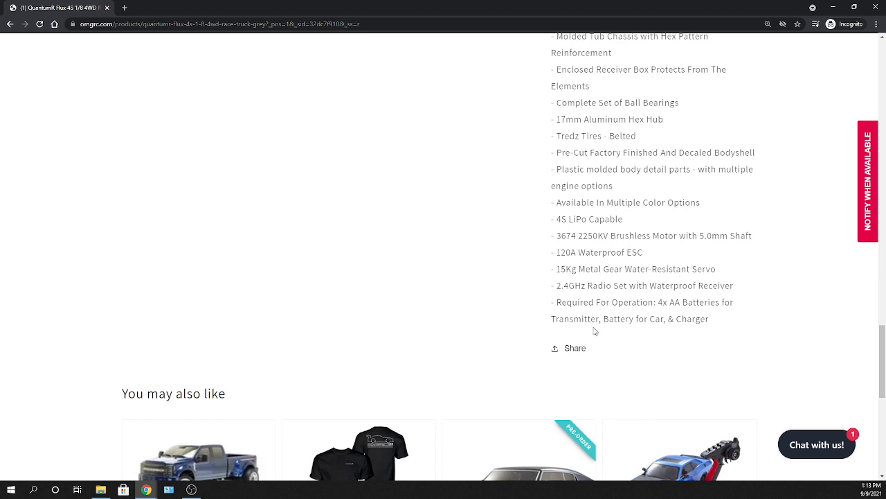
Step: Scroll back up to the start of the grey truck's QUANTUM R FEATURES list
scroll(up, 3)
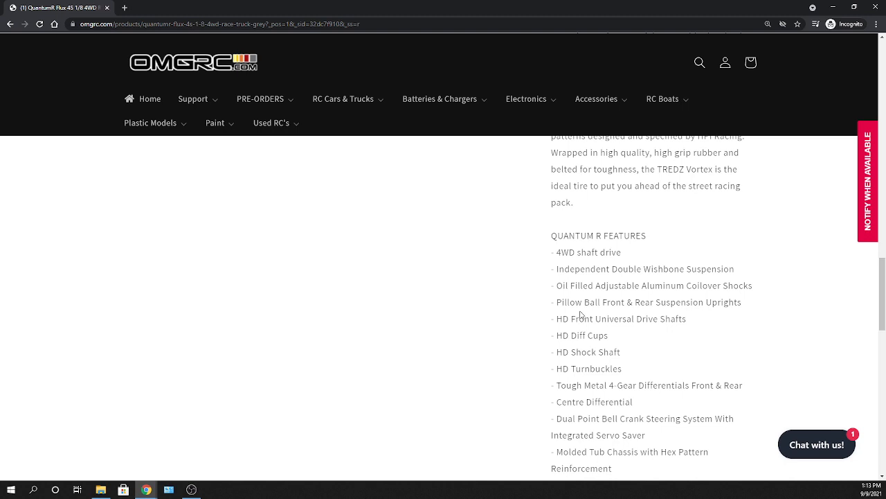
mouse_move(527, 339)
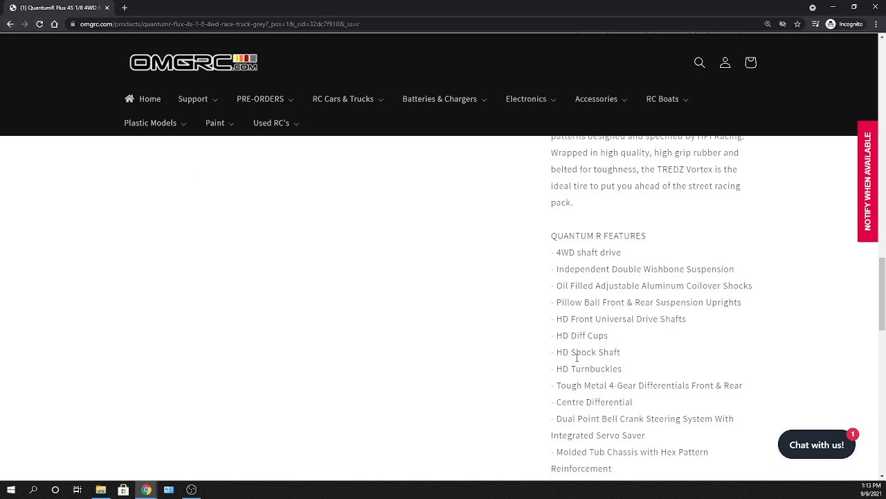
mouse_move(550, 375)
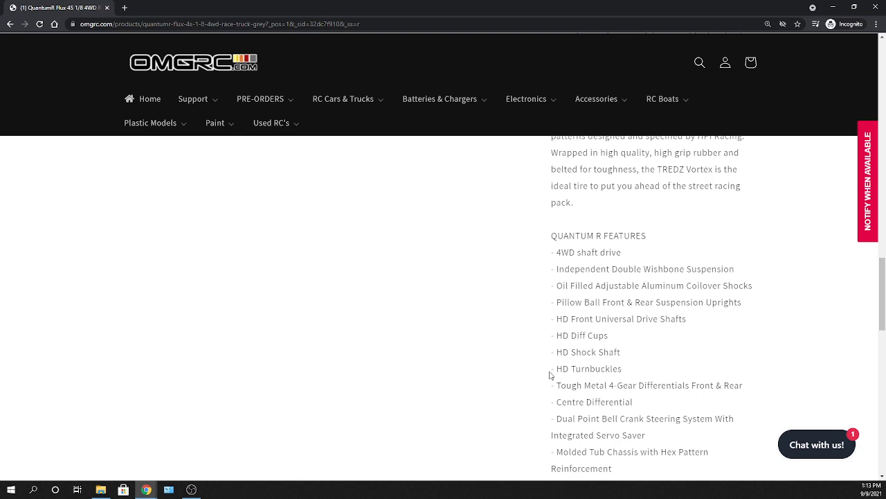
mouse_move(530, 361)
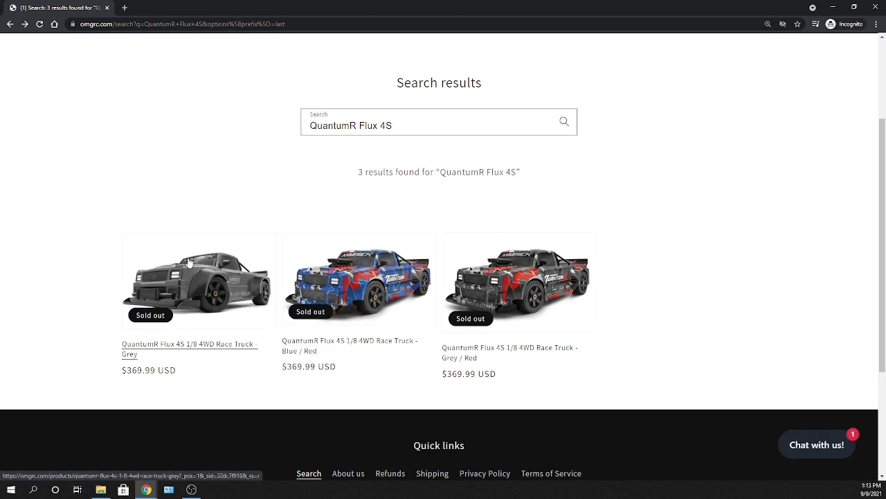
mouse_move(346, 266)
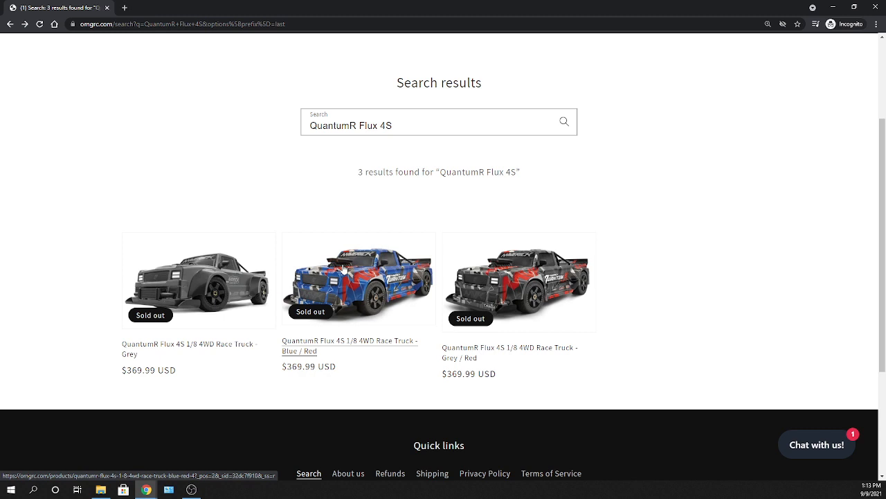
Step: Open the sold-out Blue / Red QuantumR Flux 4S page and scroll through its photos and details
click(358, 279)
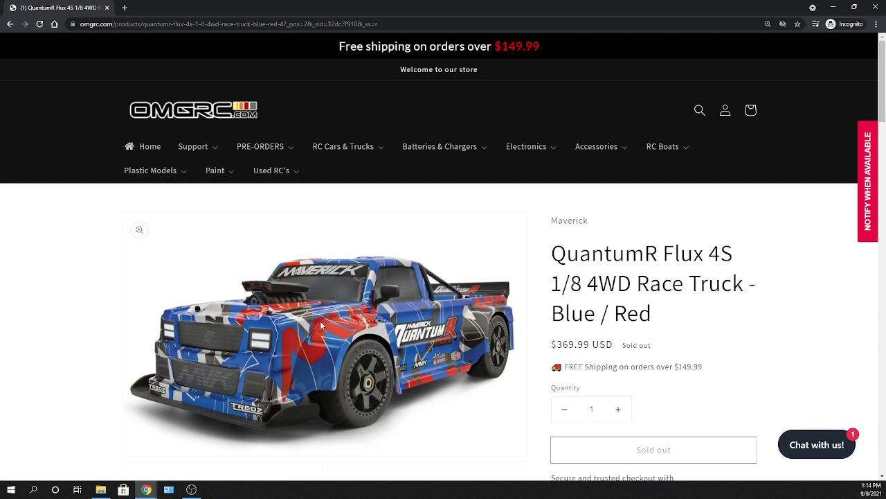
mouse_move(363, 329)
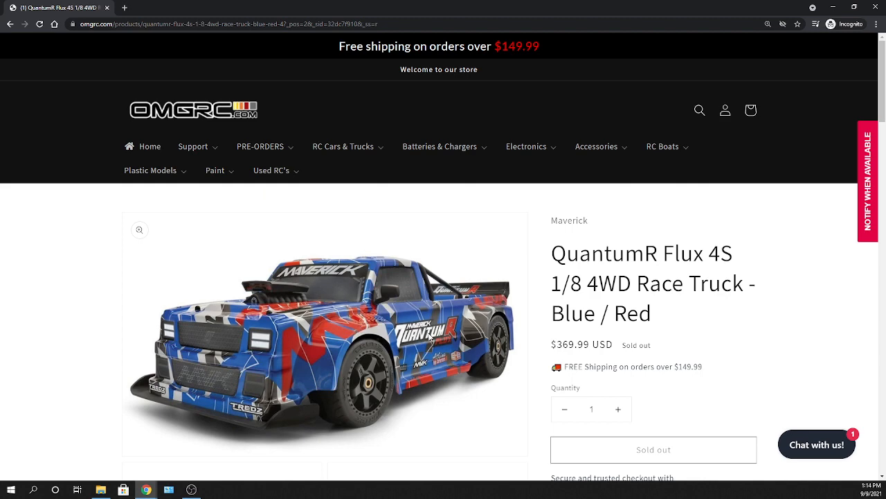
scroll(down, 3)
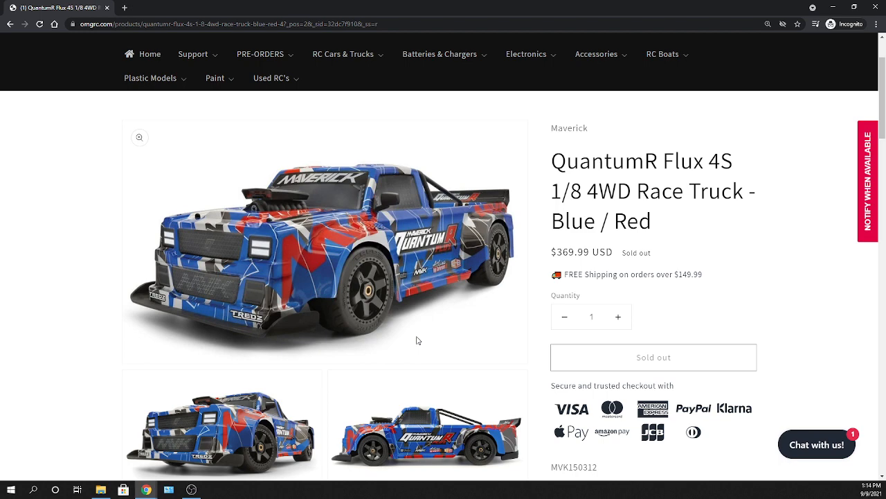
scroll(down, 3)
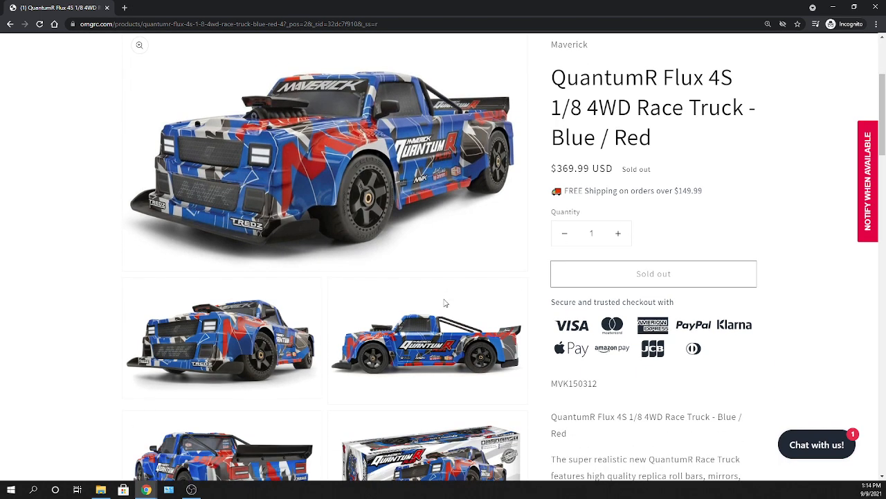
mouse_move(464, 217)
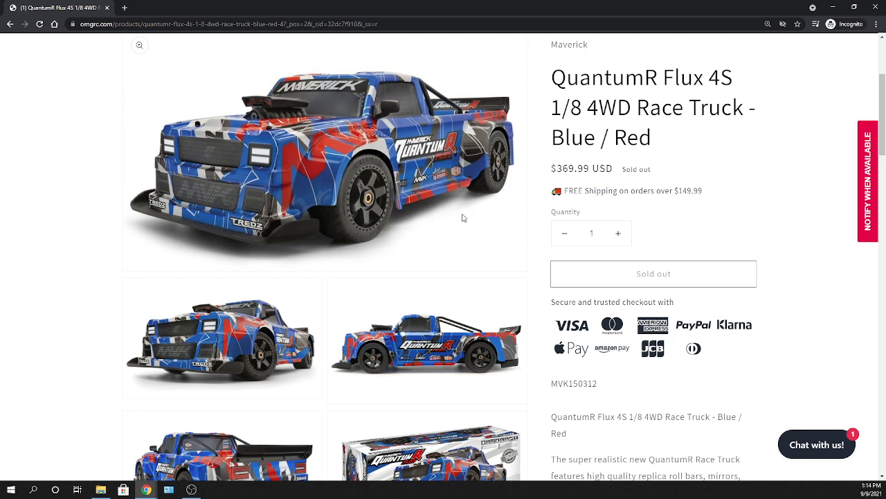
mouse_move(176, 259)
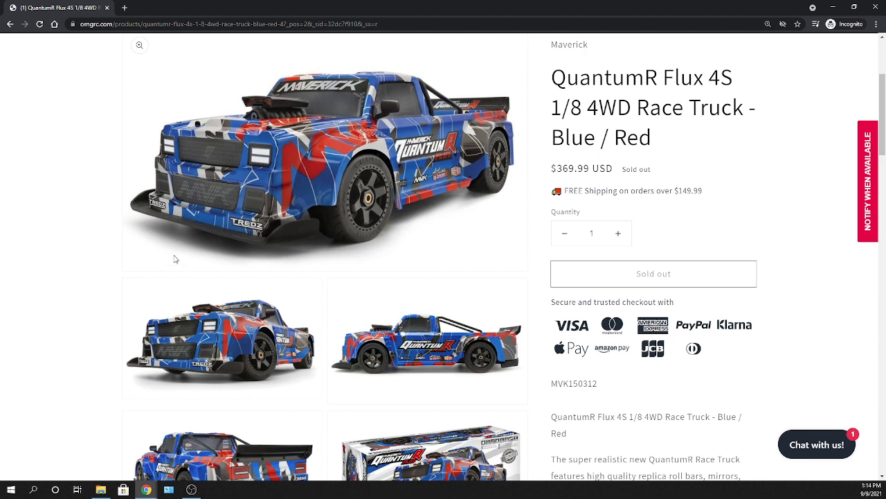
mouse_move(456, 278)
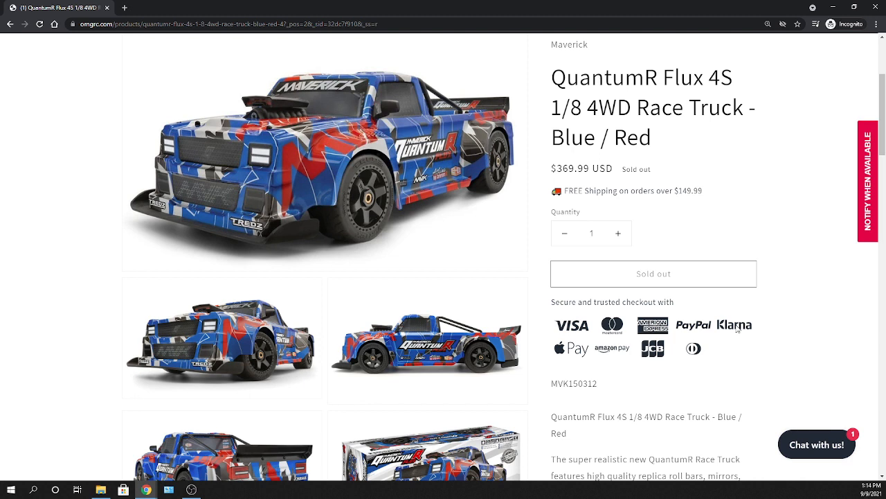
mouse_move(724, 333)
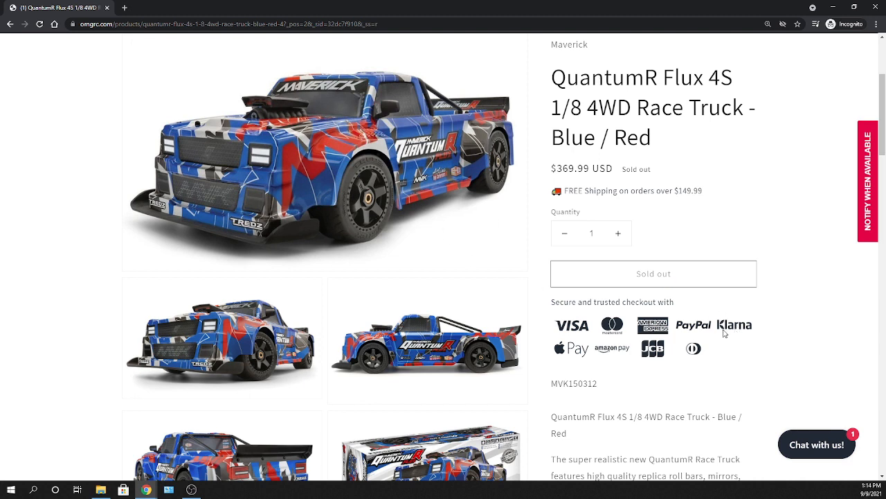
mouse_move(466, 276)
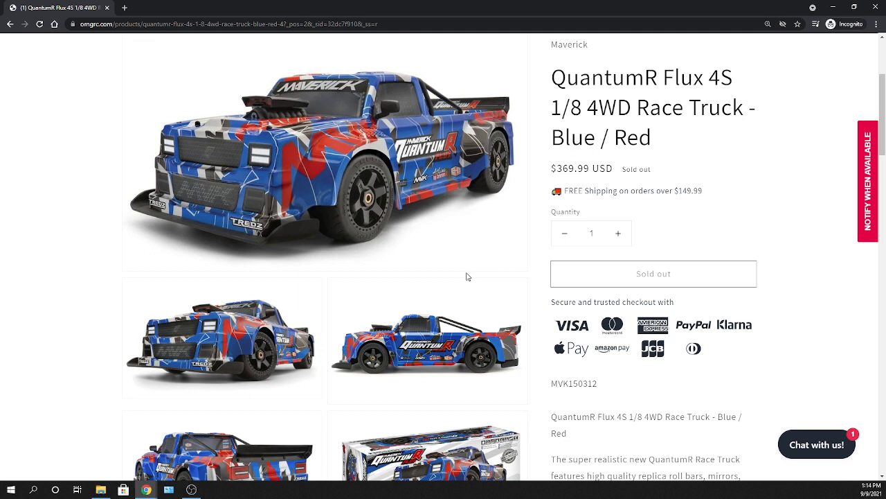
mouse_move(717, 315)
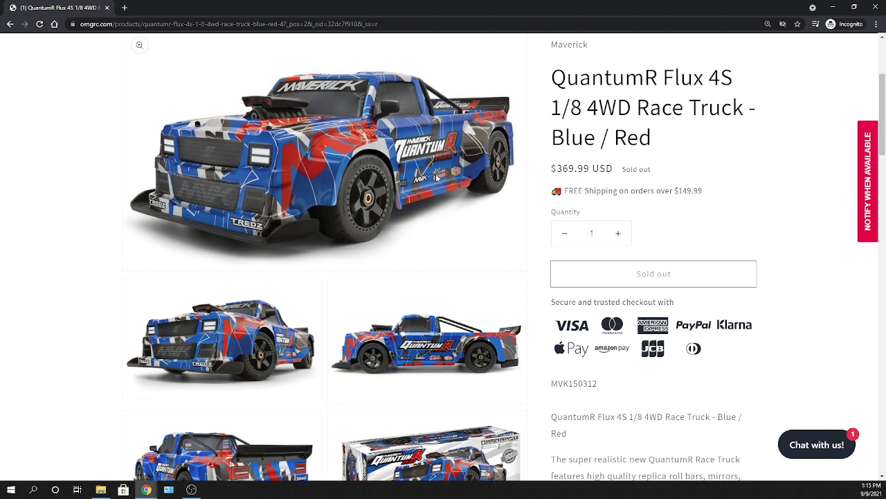
scroll(down, 3)
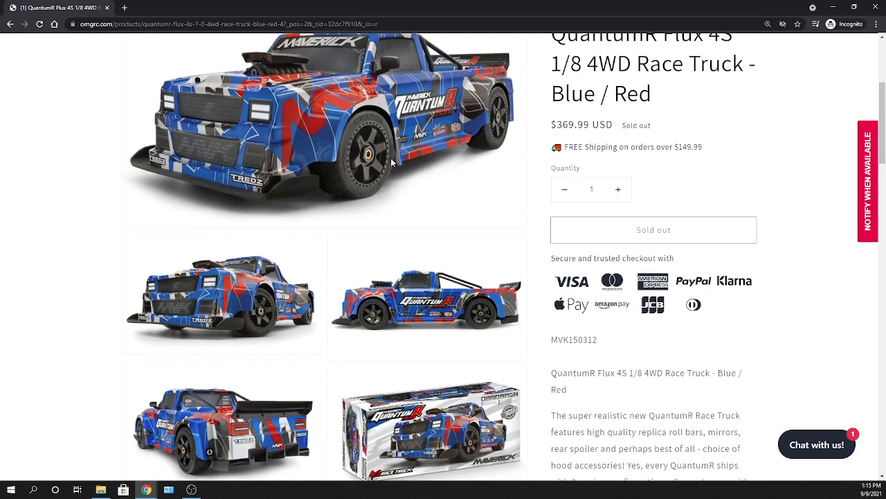
scroll(down, 3)
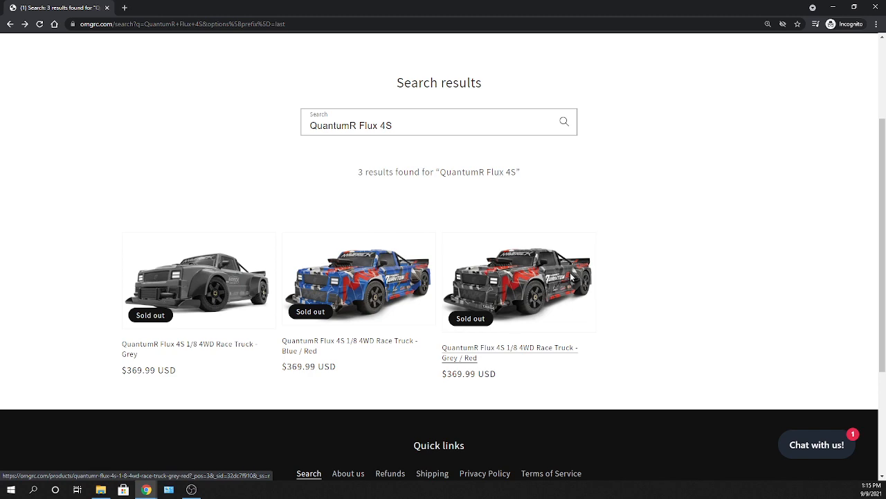
Step: Open the Grey / Red QuantumR Flux 4S page and read down to the HD drivetrain passage
click(518, 280)
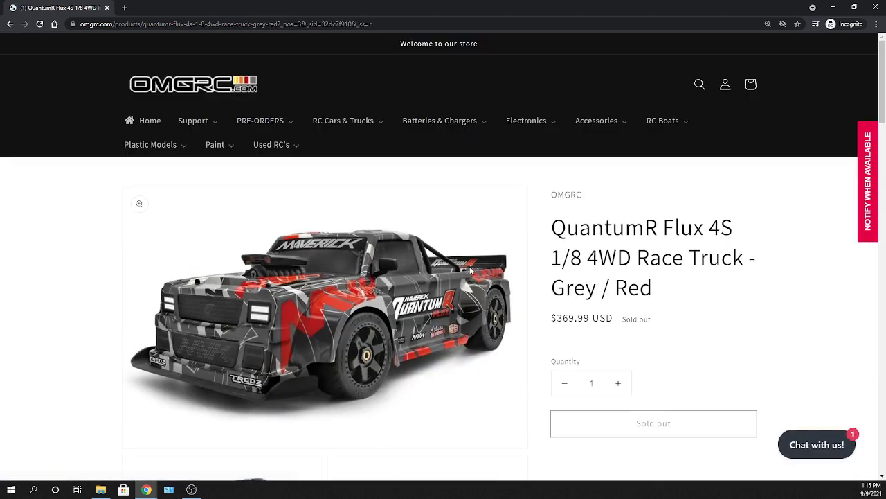
scroll(down, 3)
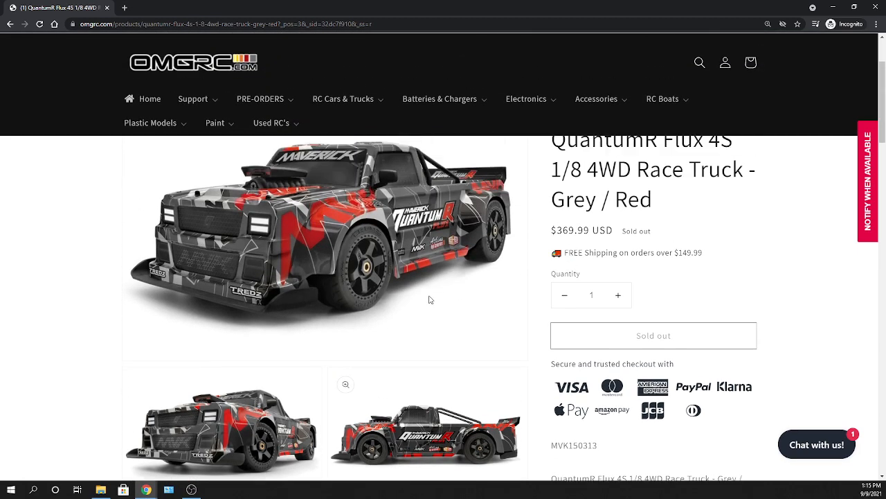
scroll(down, 3)
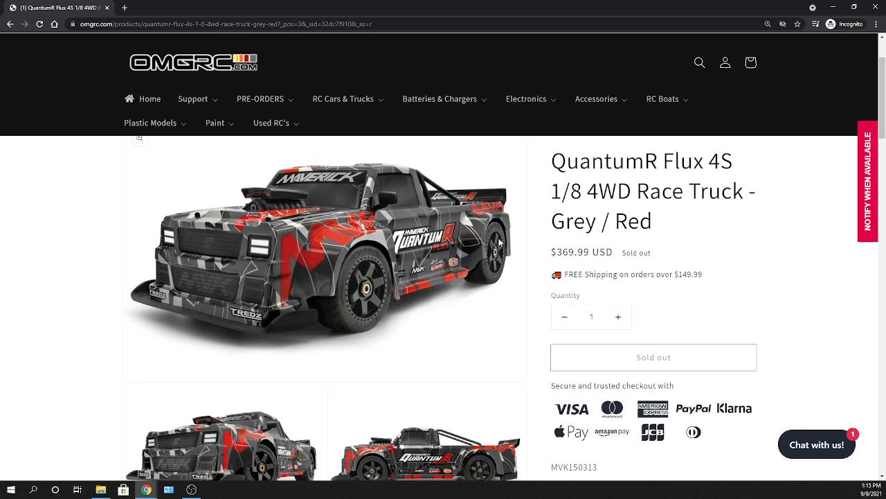
scroll(down, 3)
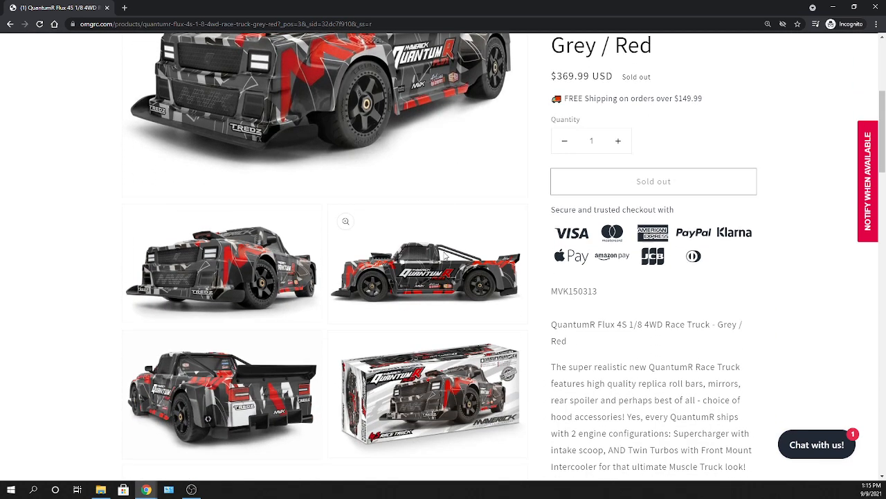
scroll(down, 3)
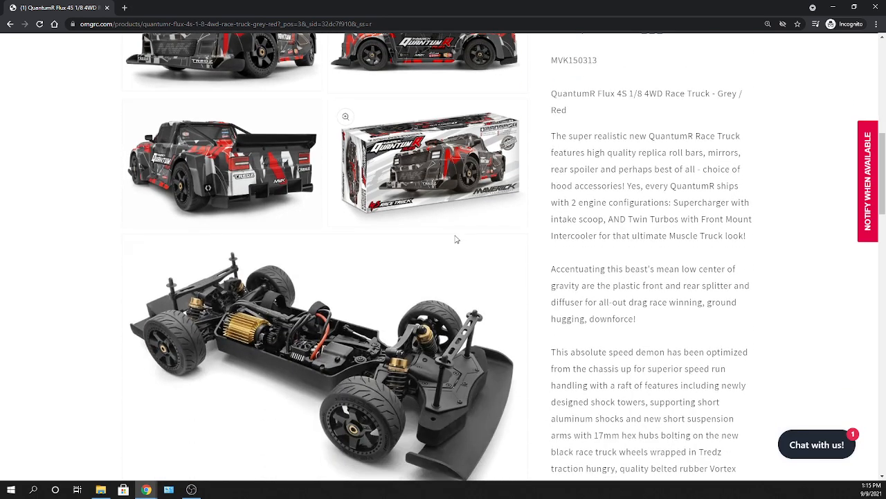
mouse_move(466, 286)
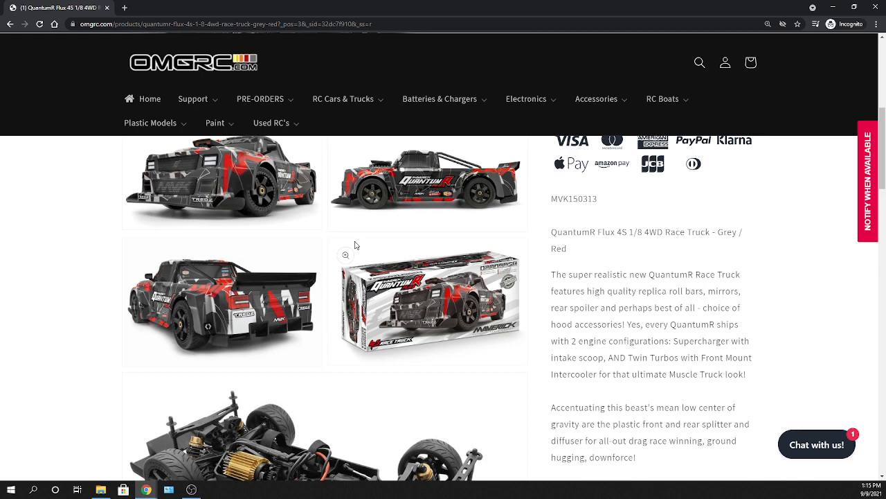
scroll(down, 3)
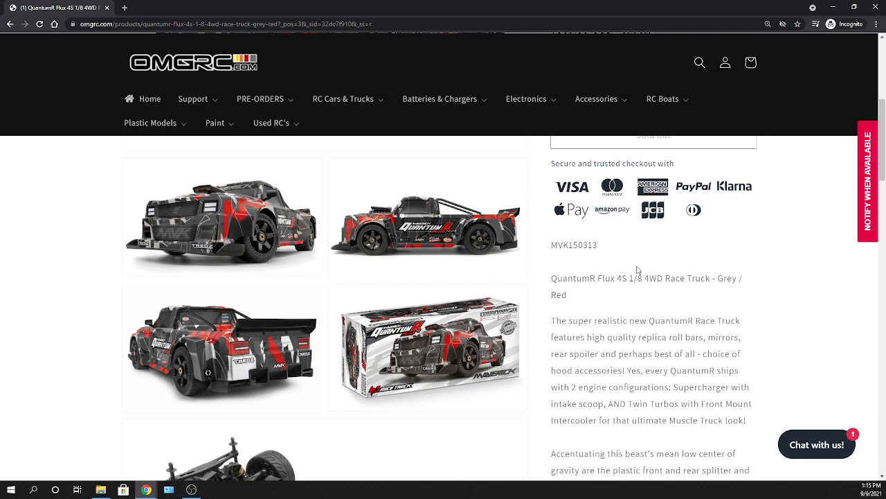
mouse_move(639, 269)
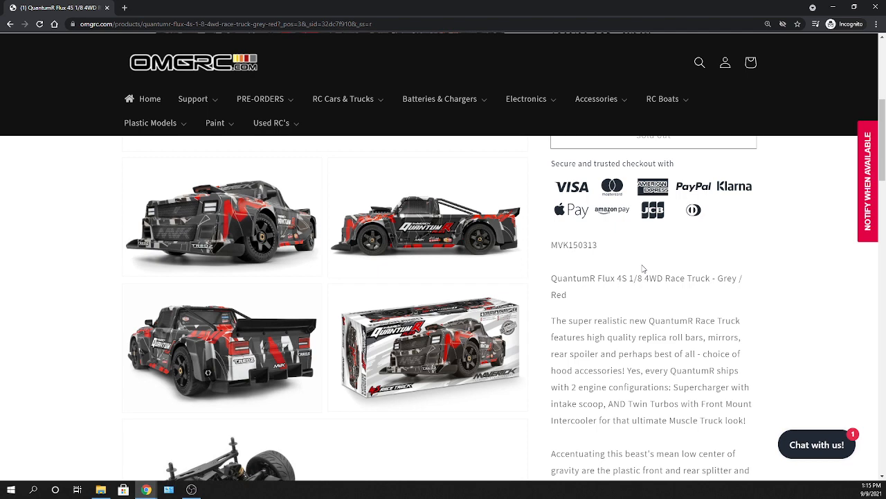
scroll(down, 3)
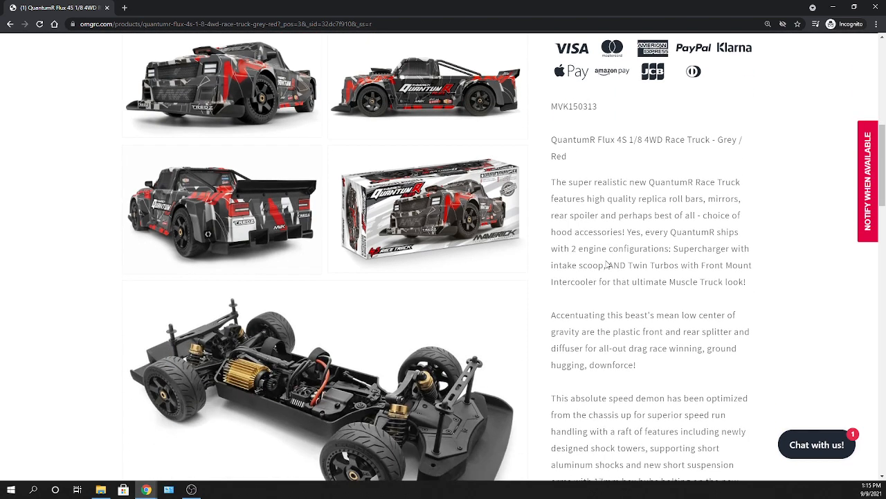
scroll(down, 3)
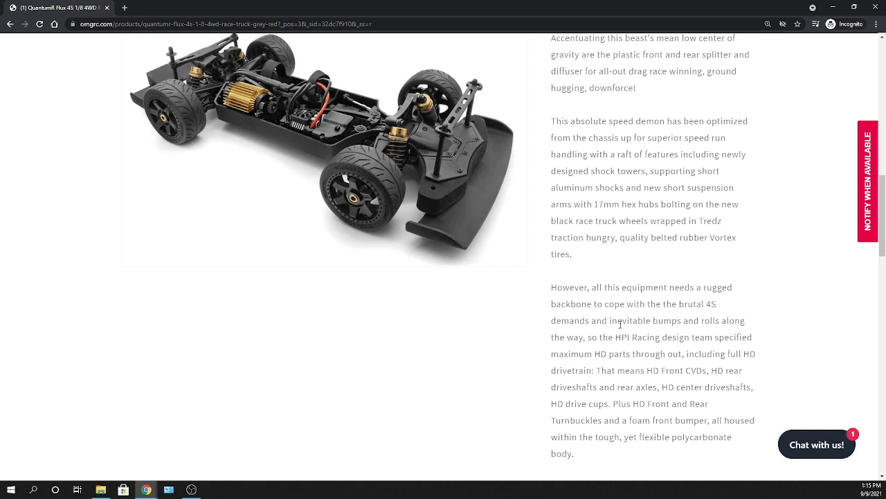
mouse_move(460, 238)
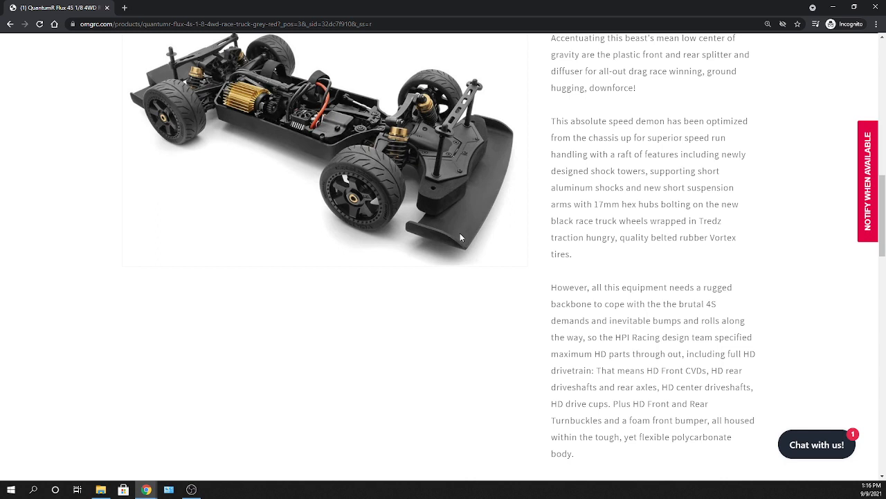
mouse_move(468, 222)
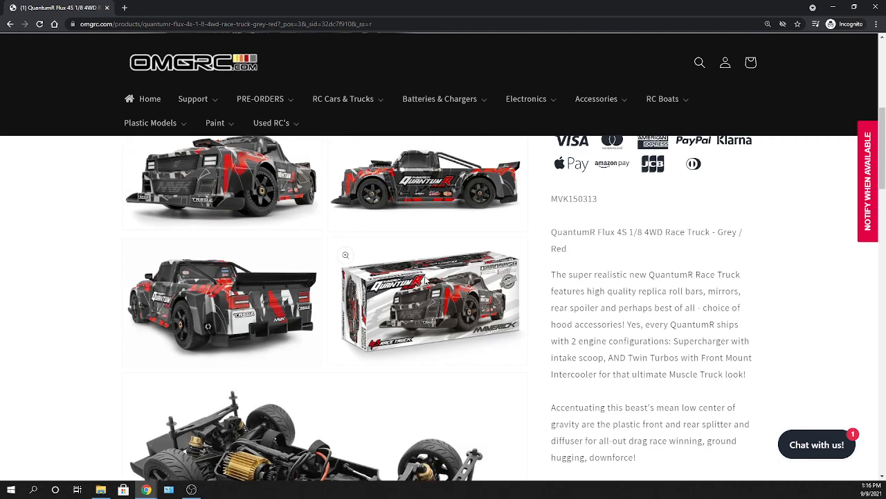
mouse_move(457, 198)
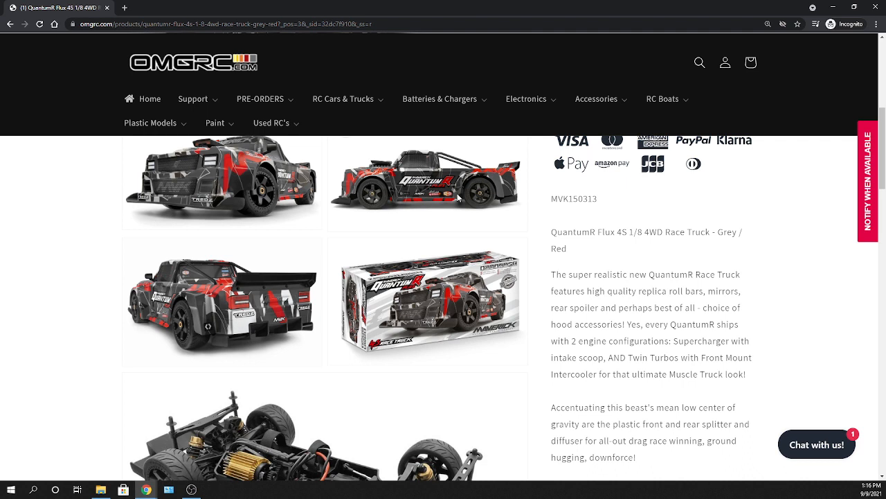
mouse_move(204, 162)
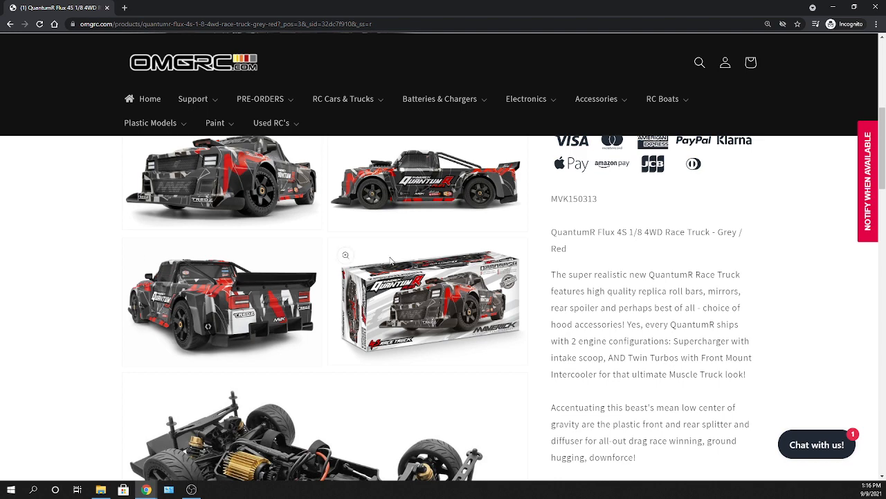
scroll(down, 3)
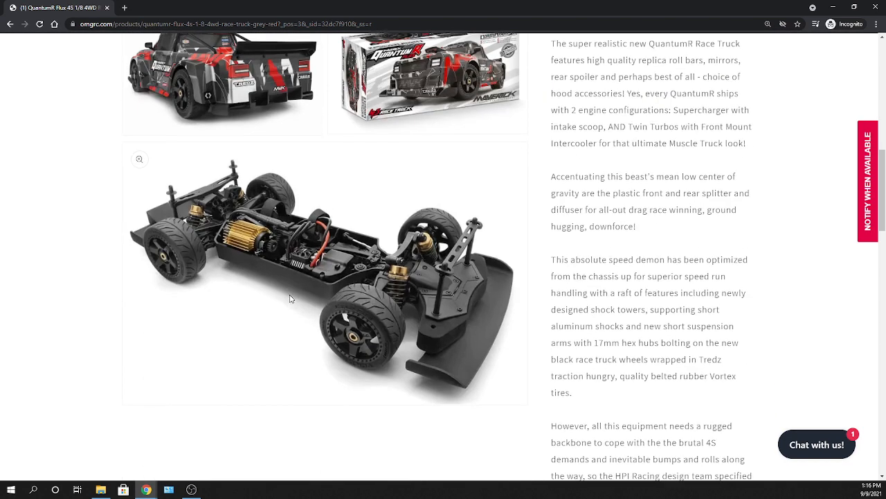
mouse_move(302, 282)
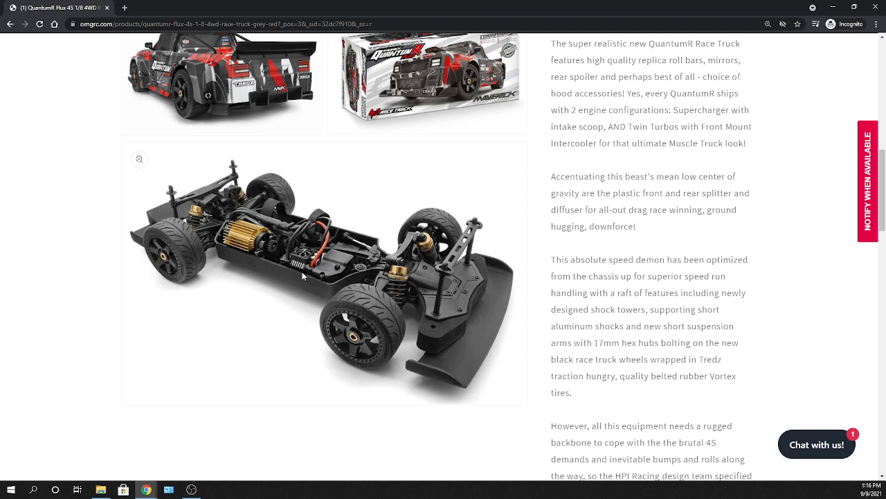
mouse_move(333, 279)
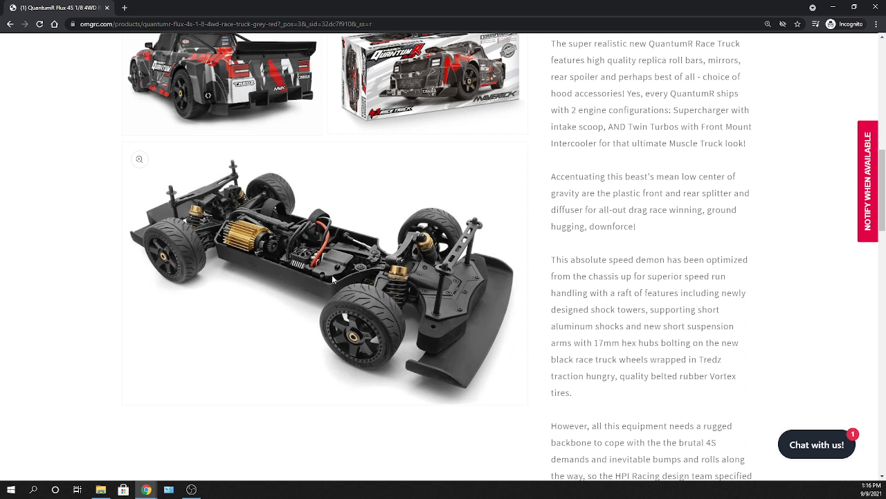
mouse_move(251, 155)
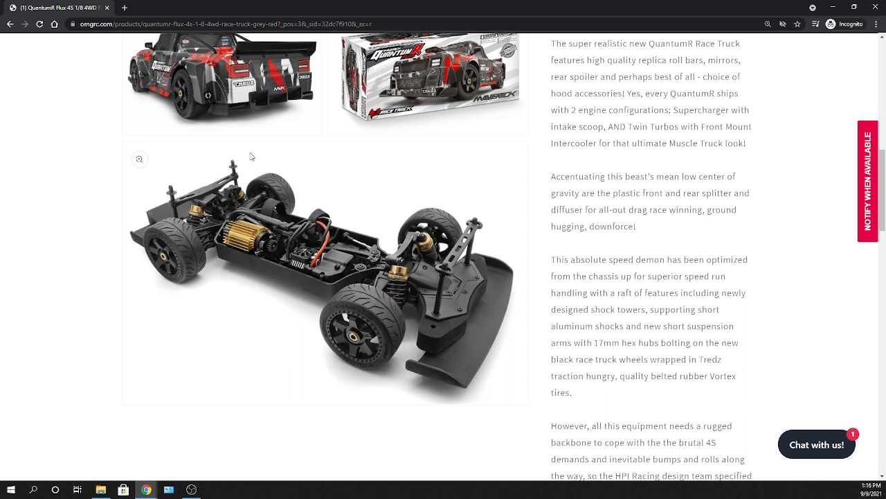